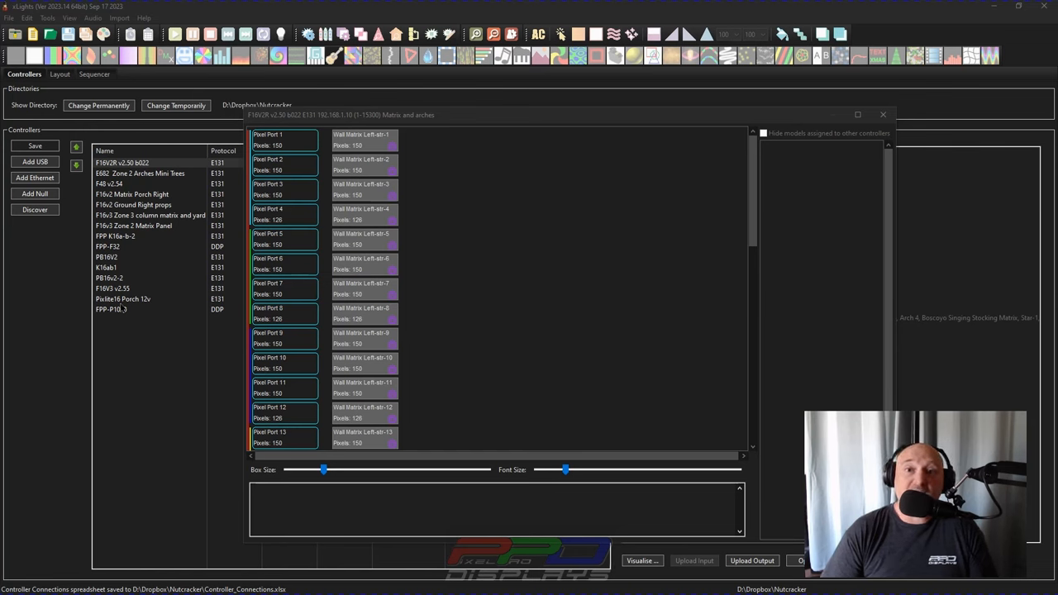
# Choose Save As CSV from the F16V2R port layout's right-click menu
pyautogui.rightClick(452, 231)
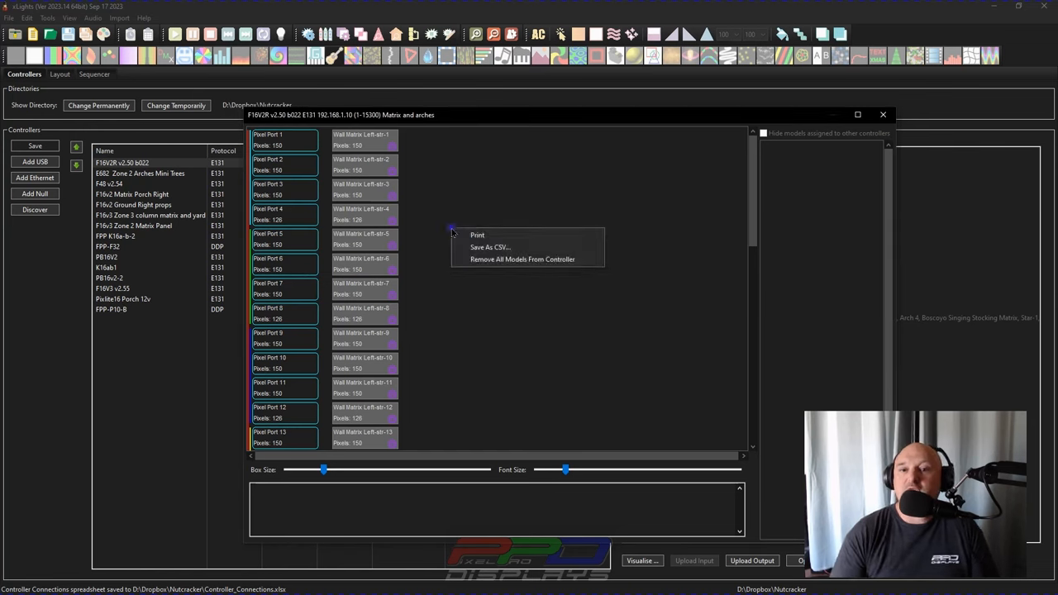
pyautogui.moveTo(488, 247)
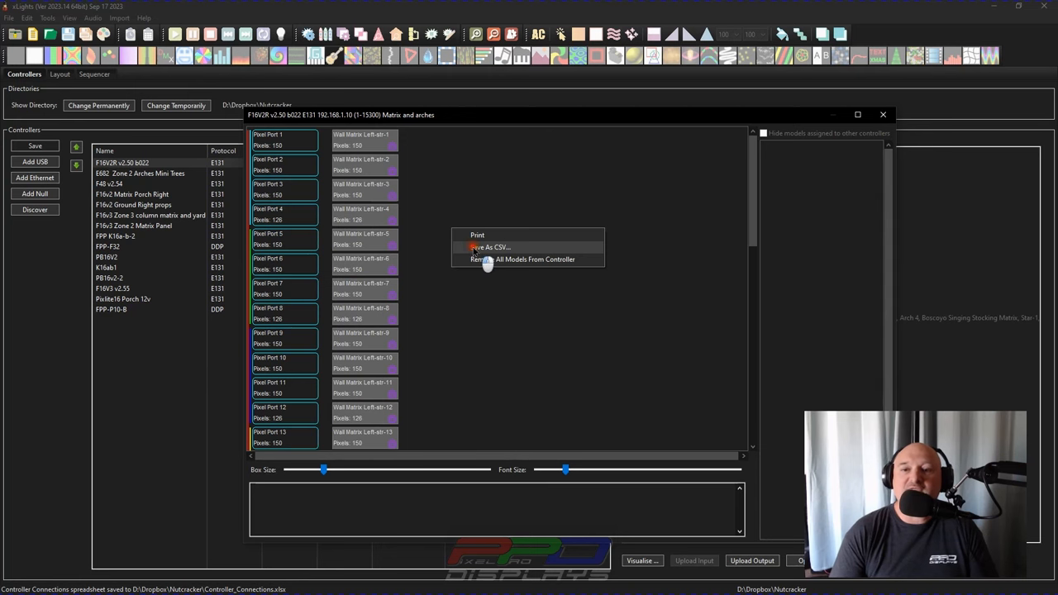
pyautogui.click(489, 247)
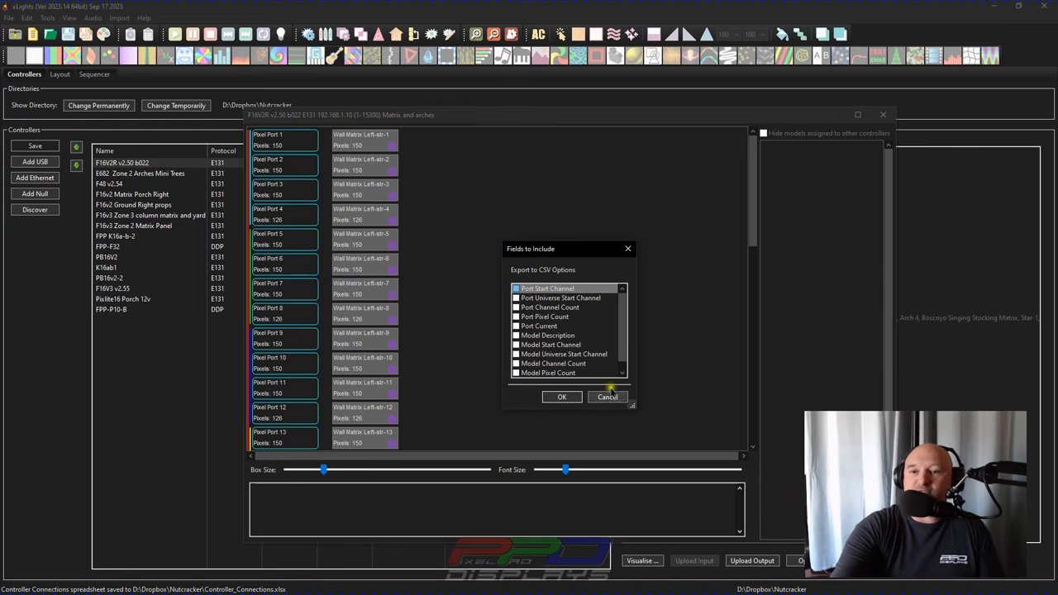
pyautogui.moveTo(595, 326)
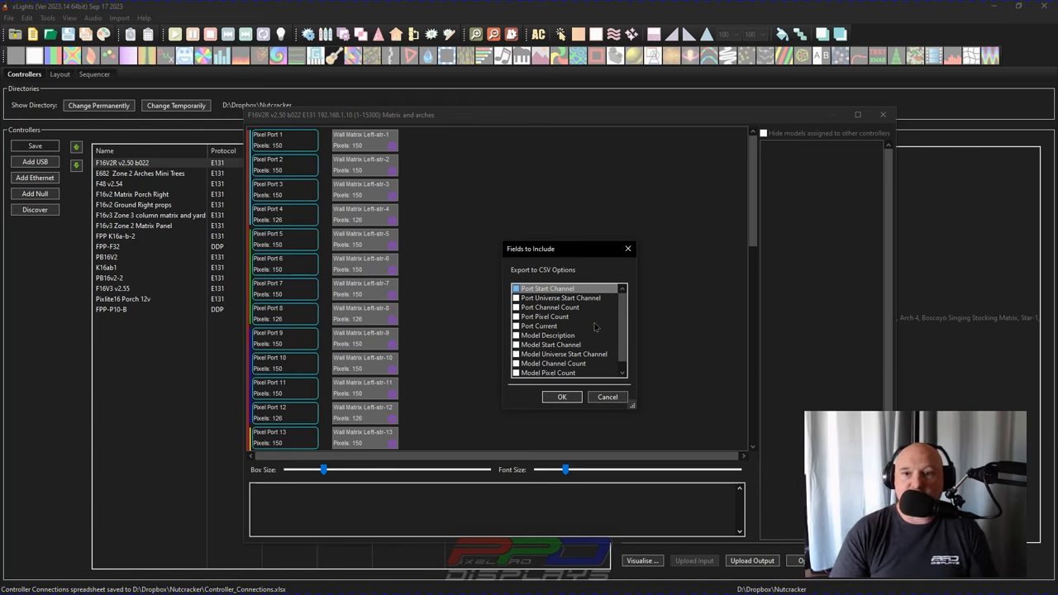
# Export the F16V2R CSV with Port Current, Model Description and Model Pixel Count fields
pyautogui.click(516, 317)
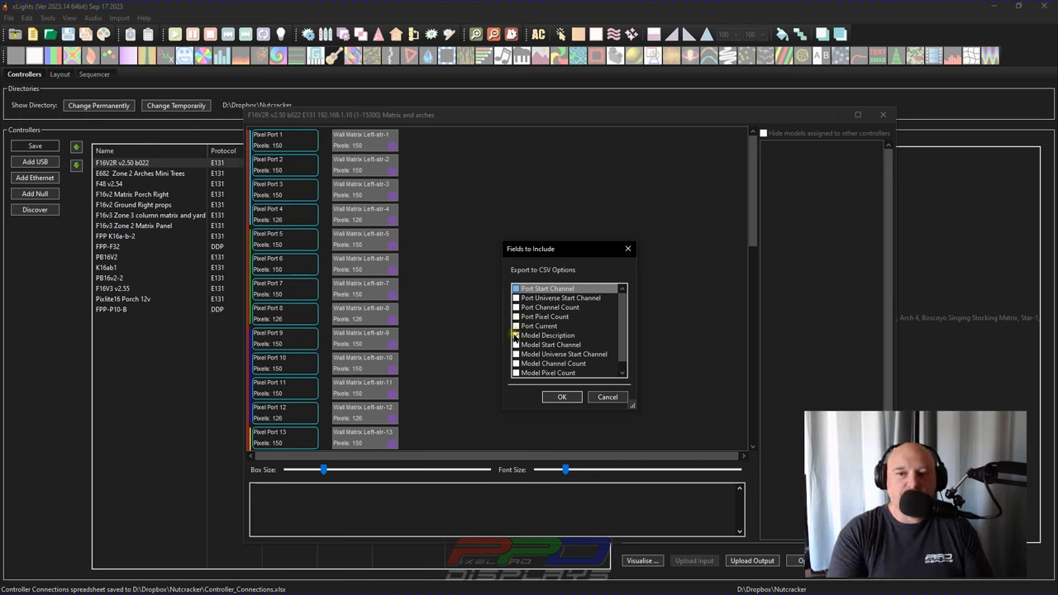
pyautogui.click(515, 373)
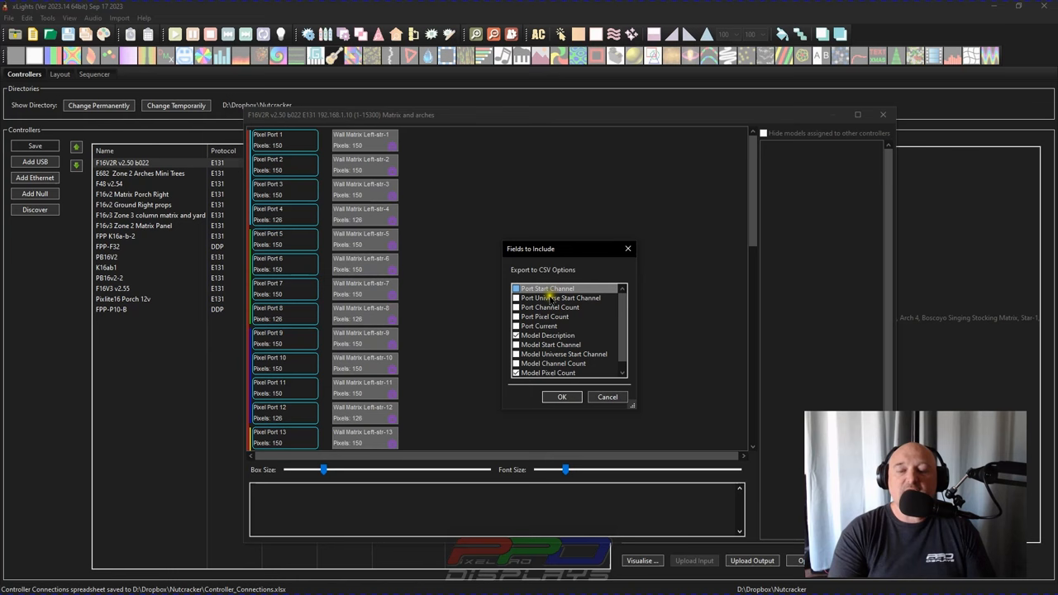
pyautogui.moveTo(572, 320)
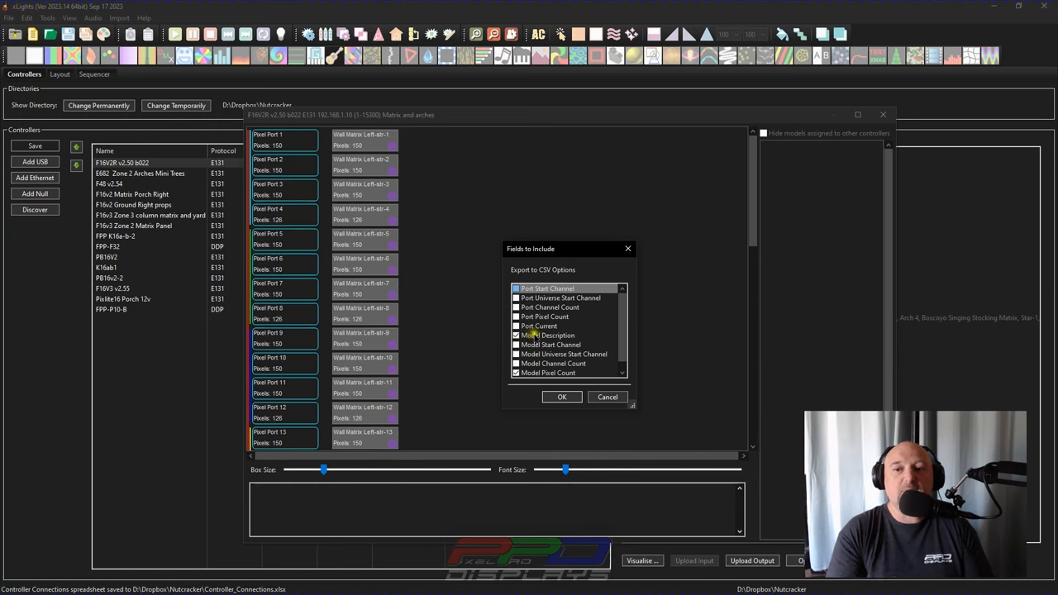
pyautogui.click(516, 335)
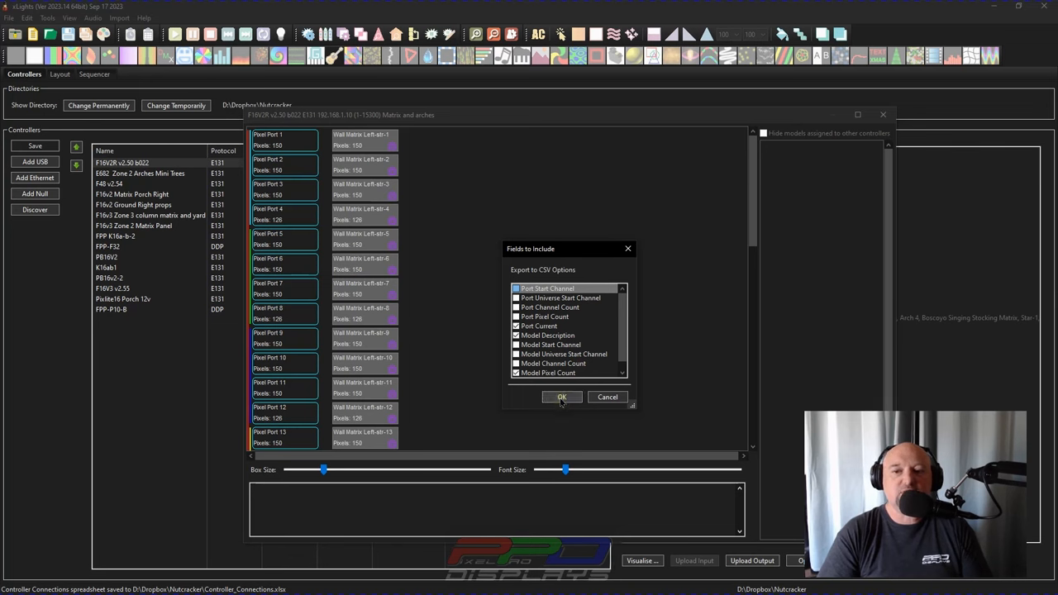
pyautogui.click(561, 396)
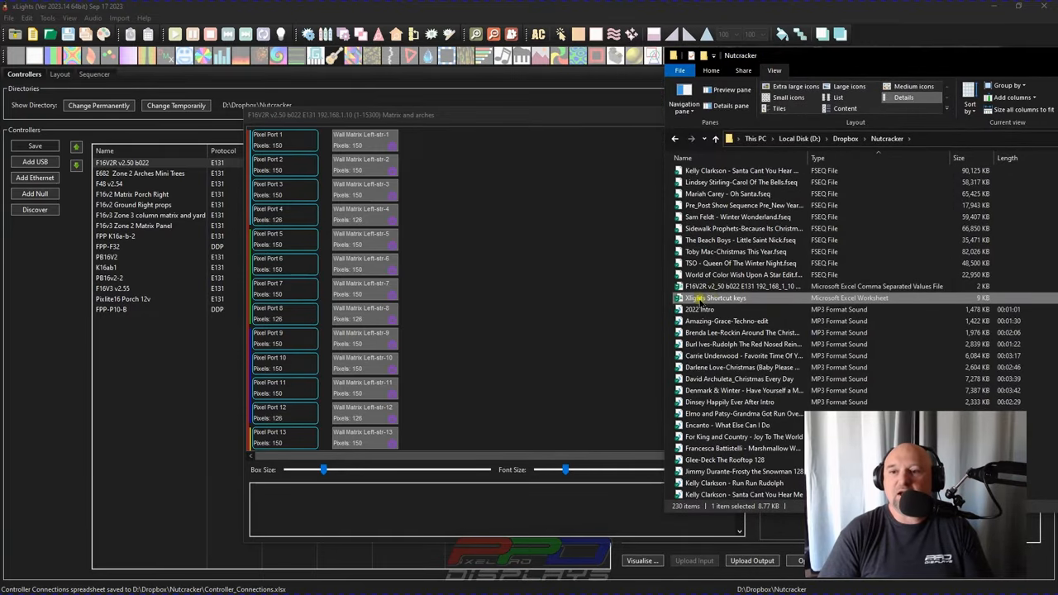
# Open the exported F16V2R CSV from the Nutcracker folder in Excel
pyautogui.click(741, 286)
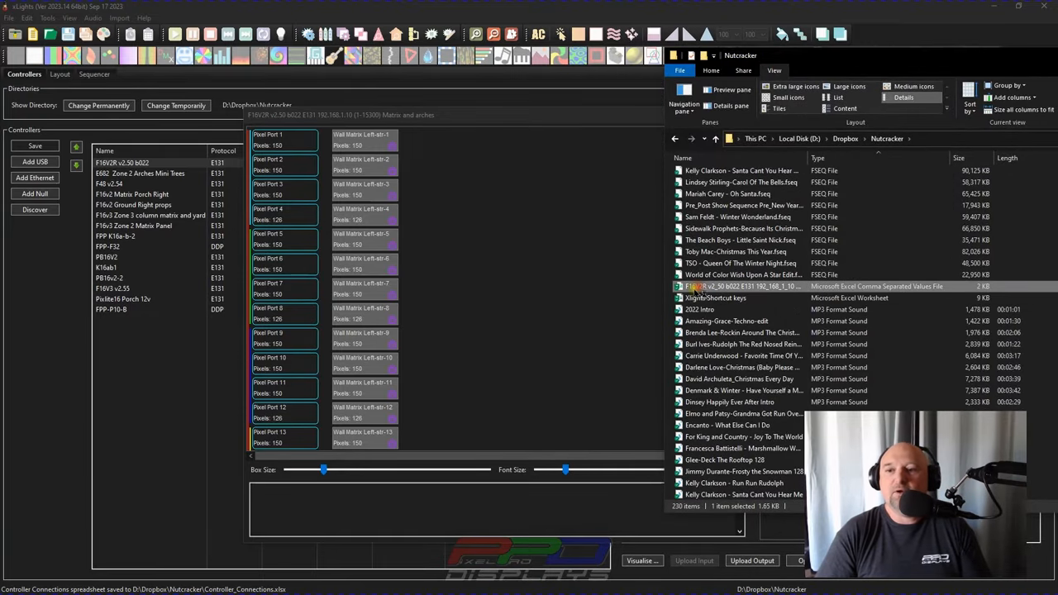
pyautogui.doubleClick(739, 286)
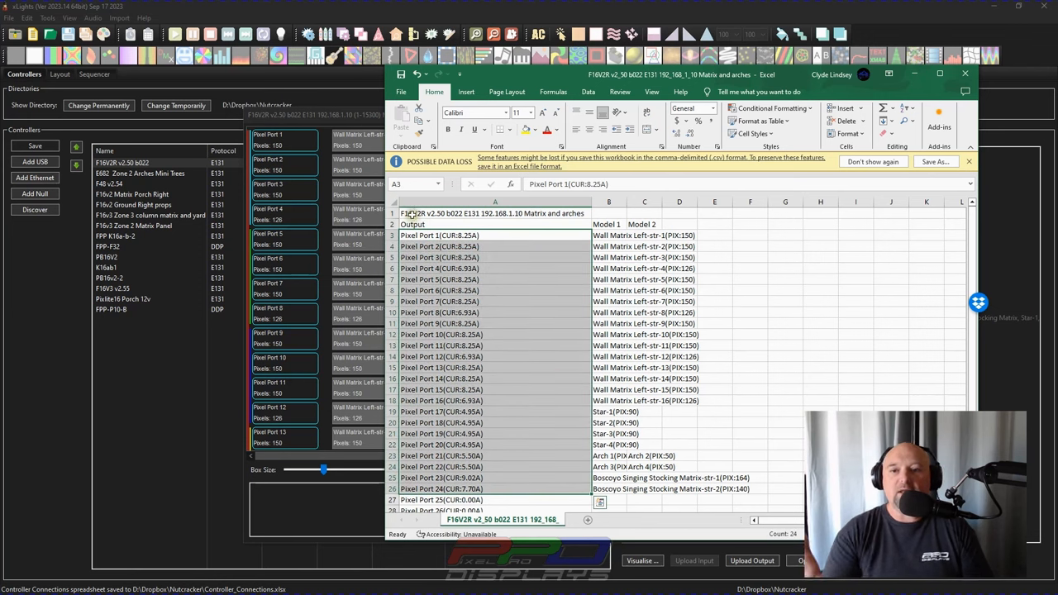
# Select the controller title in A1, then the Wall Matrix Left entries B3:B18
pyautogui.click(494, 213)
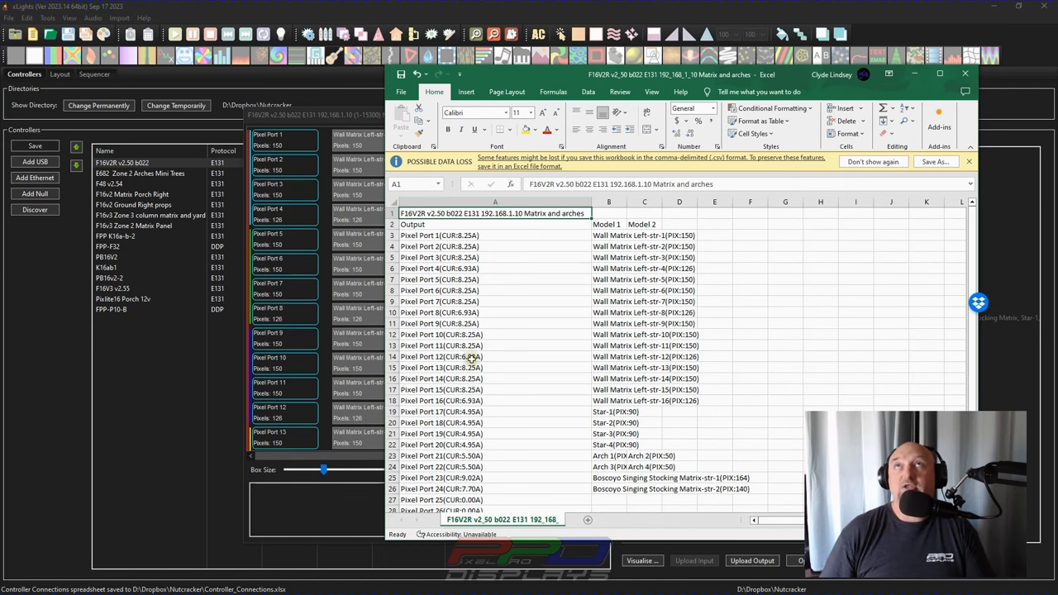
pyautogui.scroll(-3)
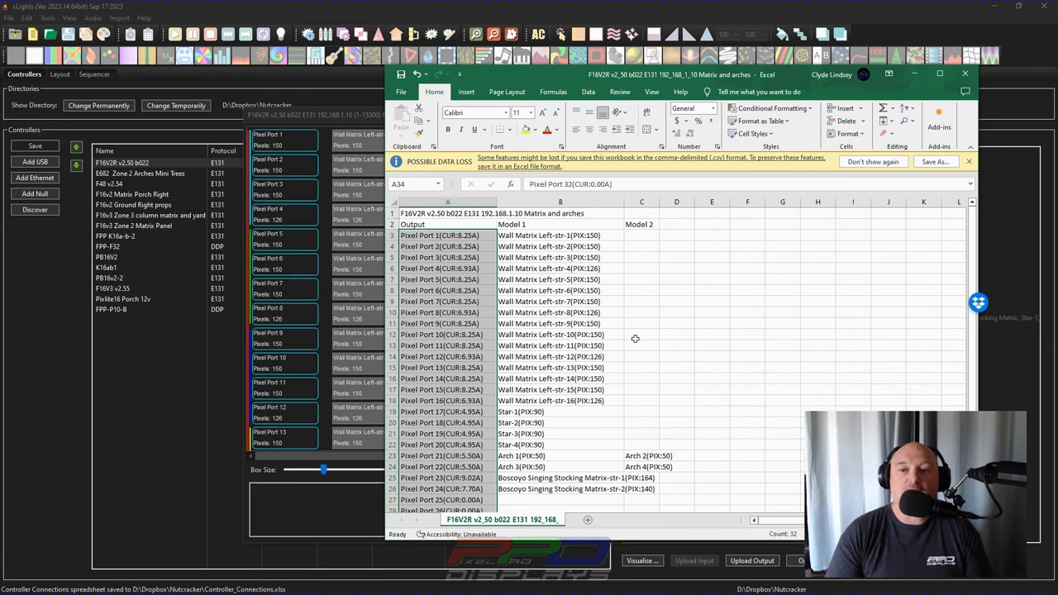
pyautogui.moveTo(542, 254)
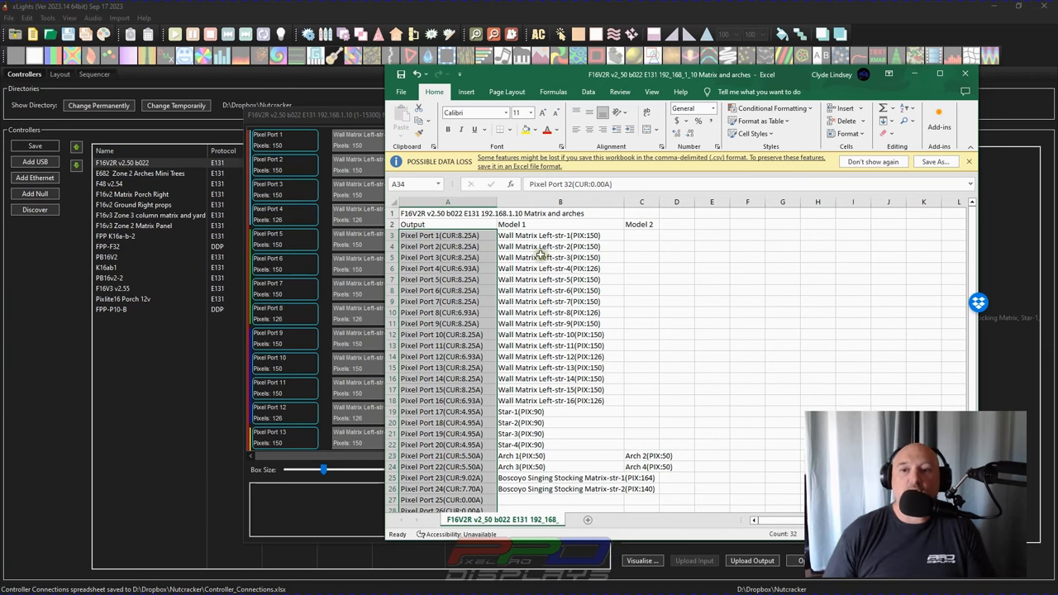
pyautogui.click(560, 235)
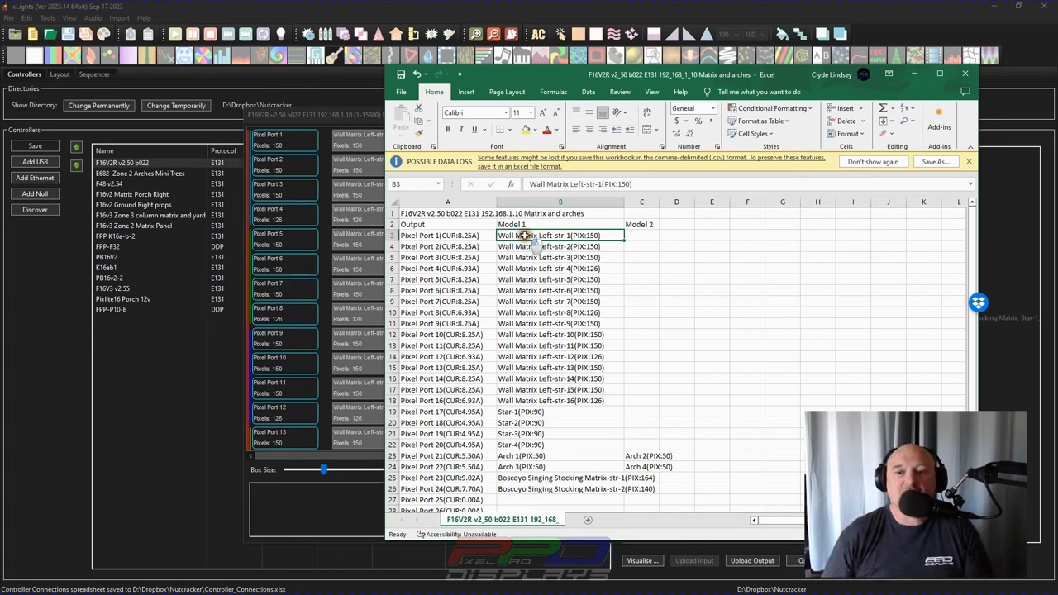
pyautogui.moveTo(521, 378)
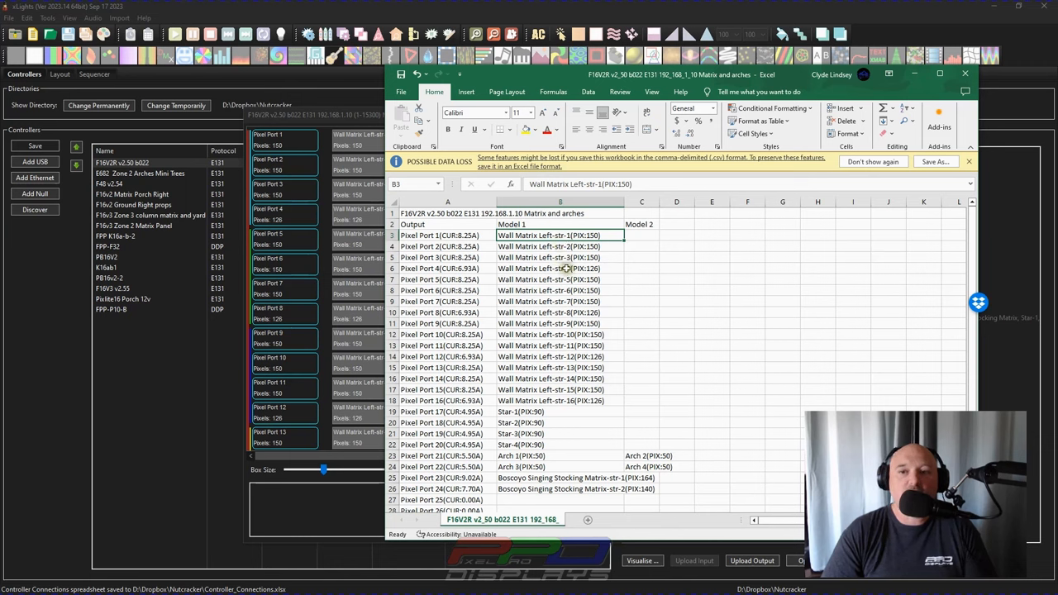
pyautogui.moveTo(560, 434)
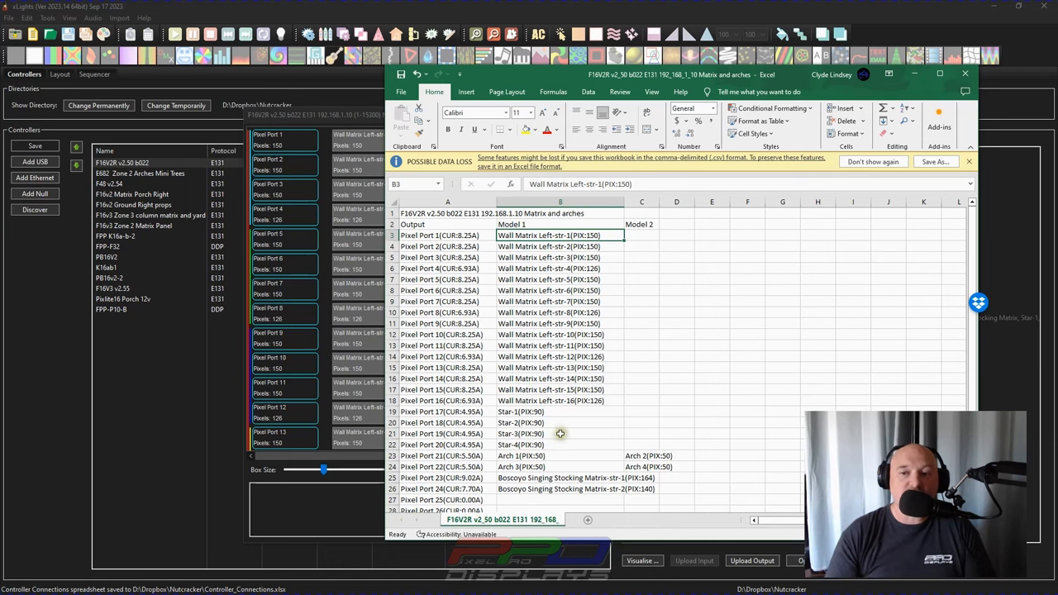
pyautogui.moveTo(560, 235); pyautogui.dragTo(561, 400)
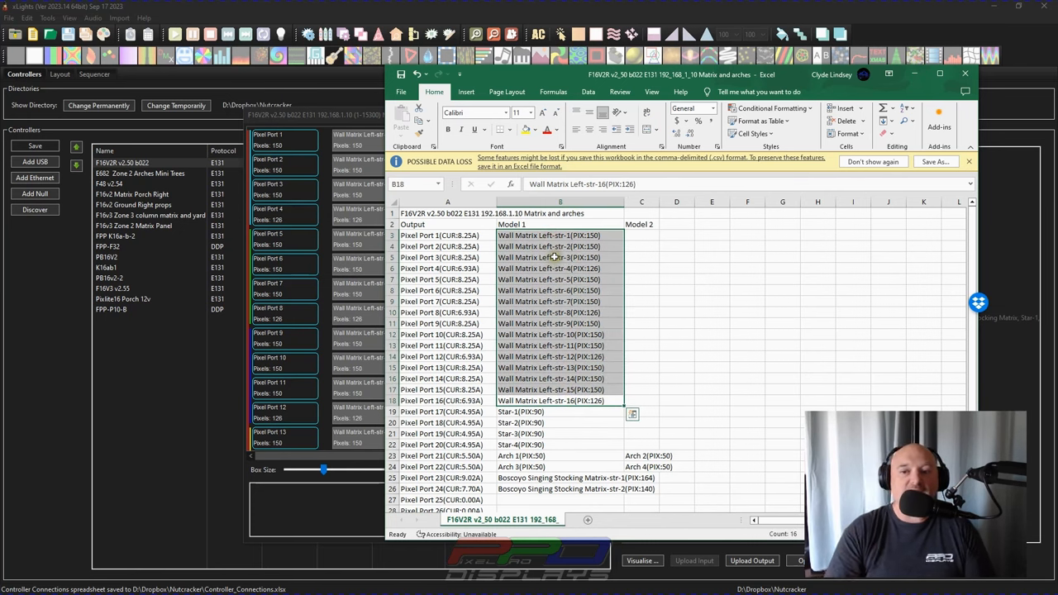
pyautogui.click(560, 411)
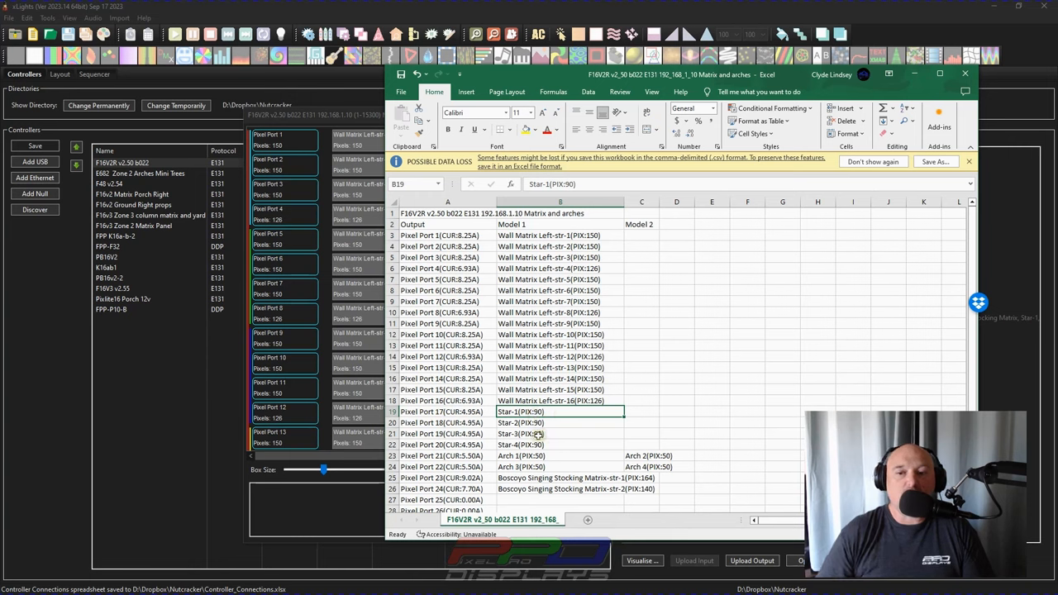
pyautogui.click(560, 445)
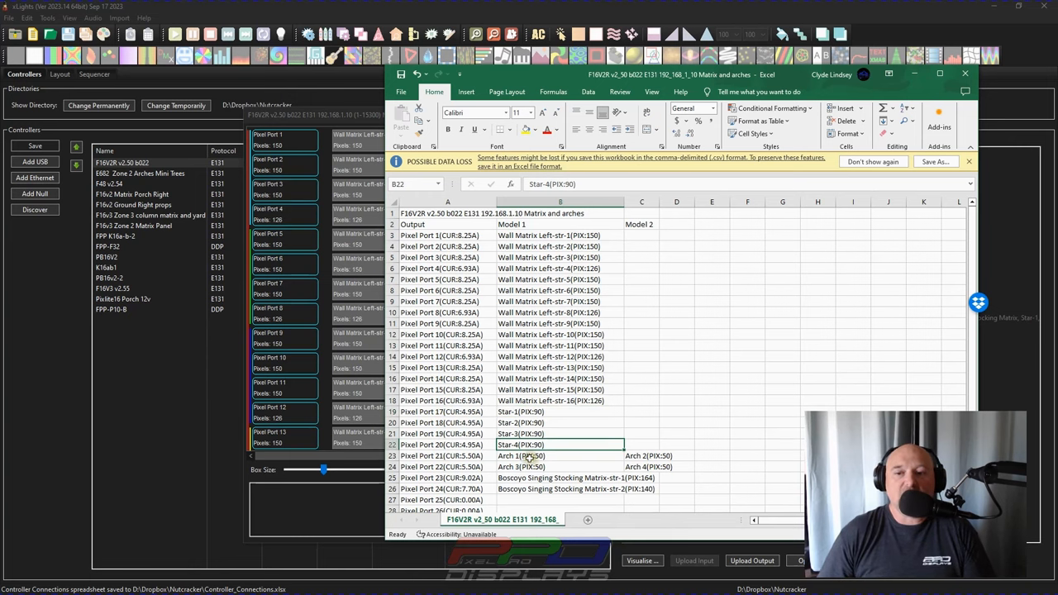
pyautogui.click(560, 455)
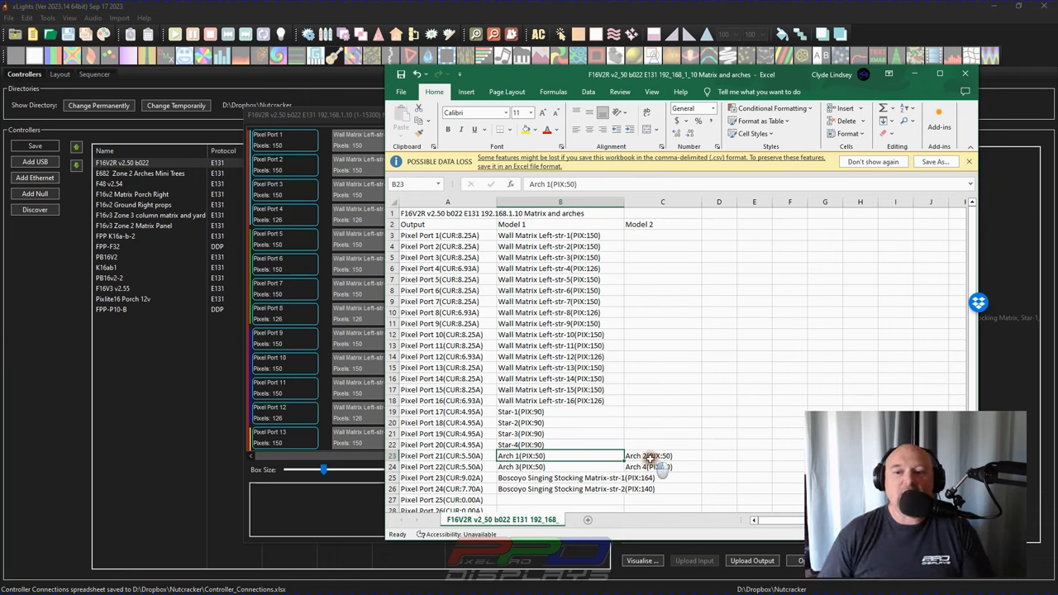
pyautogui.click(662, 455)
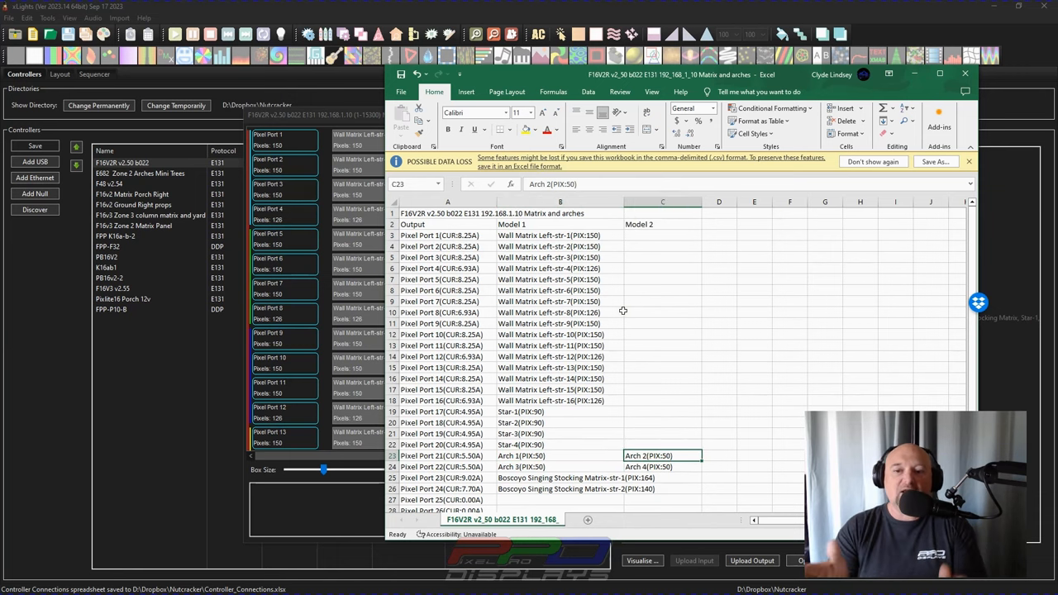
pyautogui.click(447, 456)
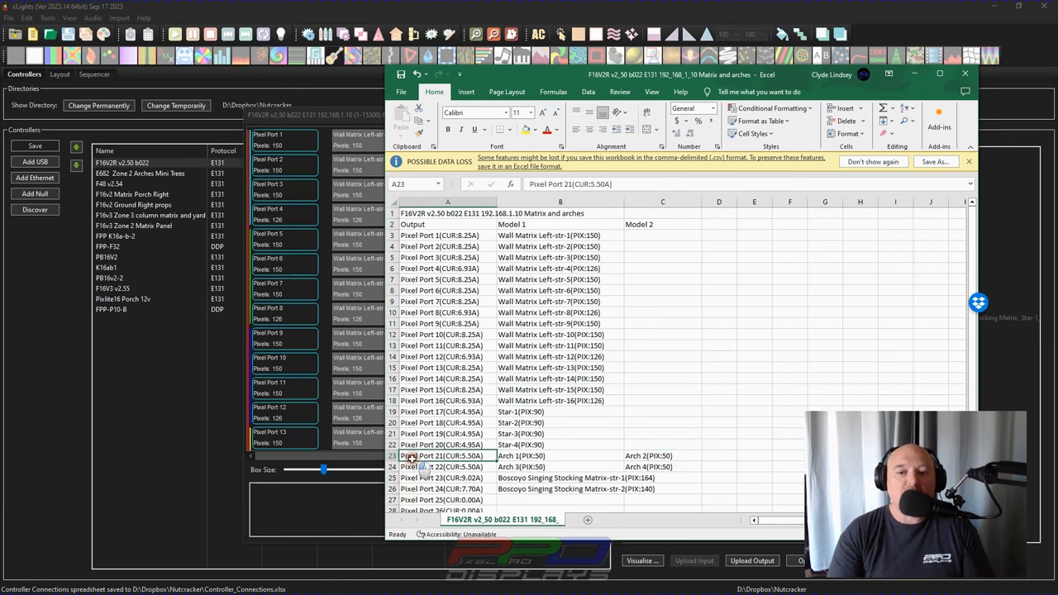
pyautogui.click(560, 466)
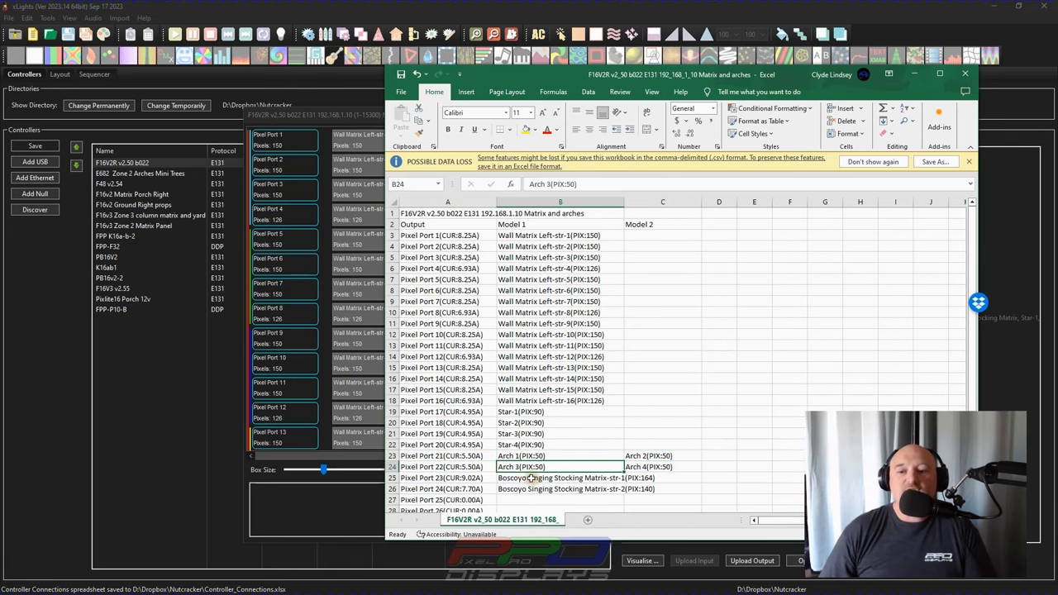
pyautogui.click(560, 477)
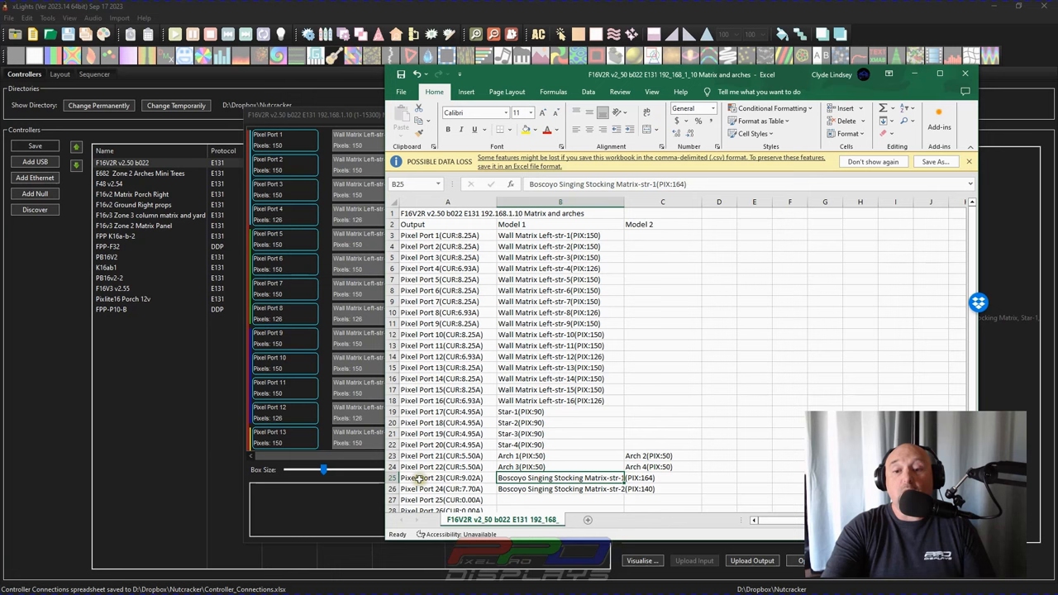
pyautogui.click(446, 488)
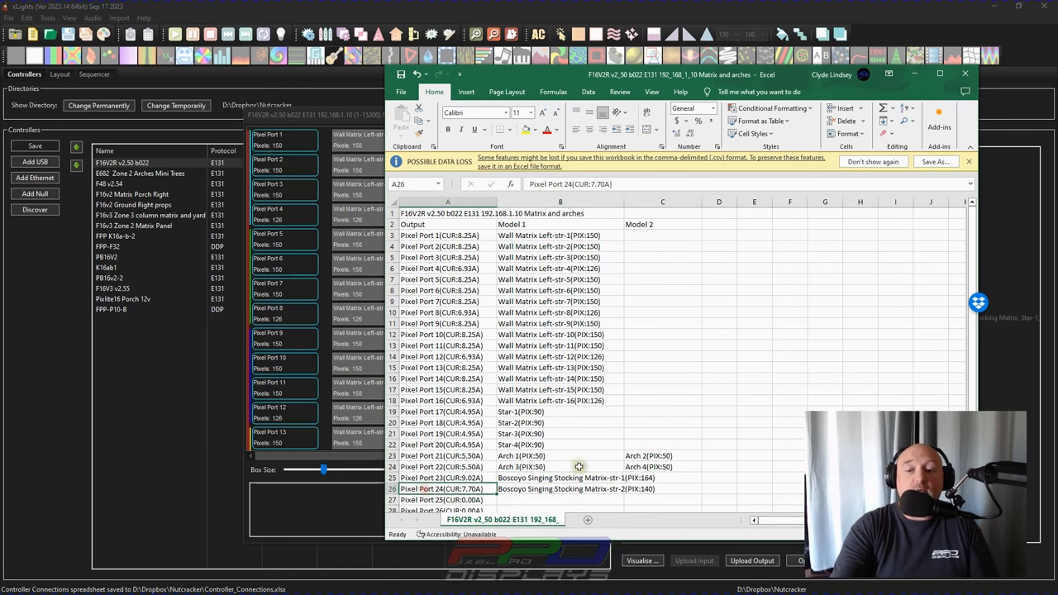
pyautogui.click(561, 478)
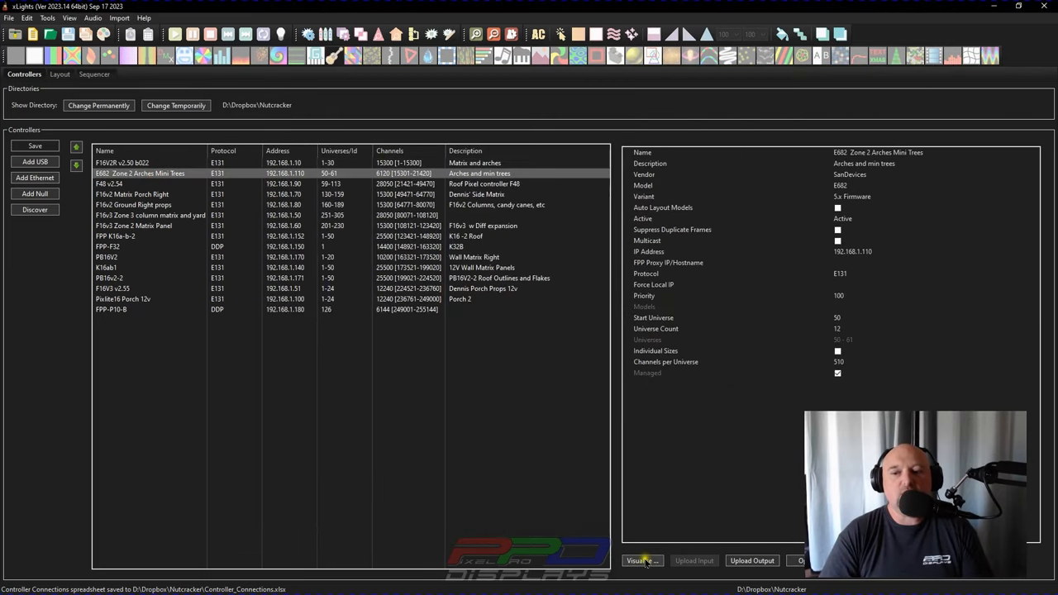
# Review the E682 and F48 v2.54 controllers' port wiring views
pyautogui.click(643, 561)
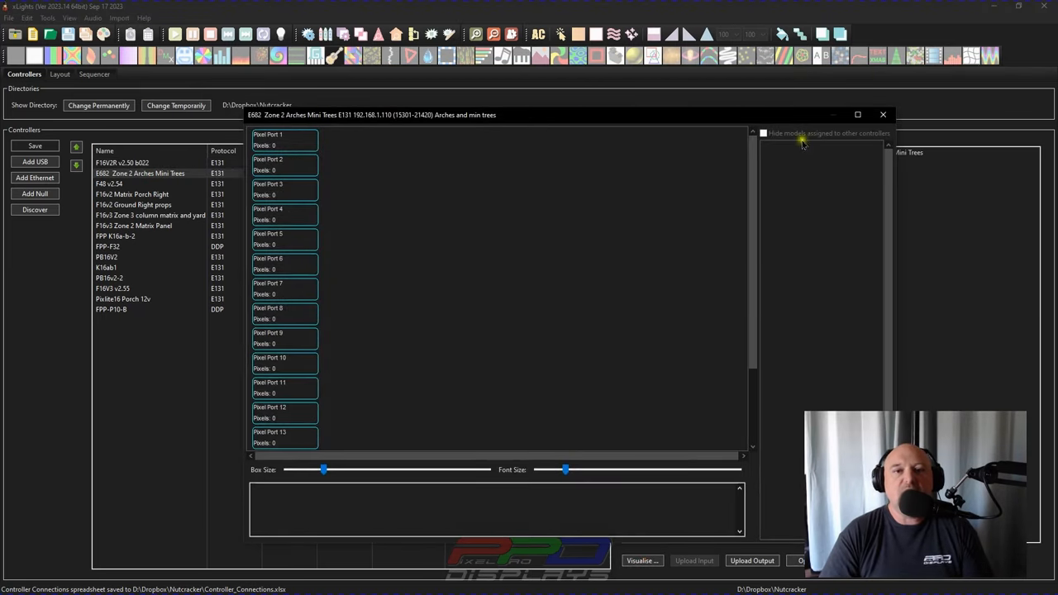
pyautogui.click(882, 114)
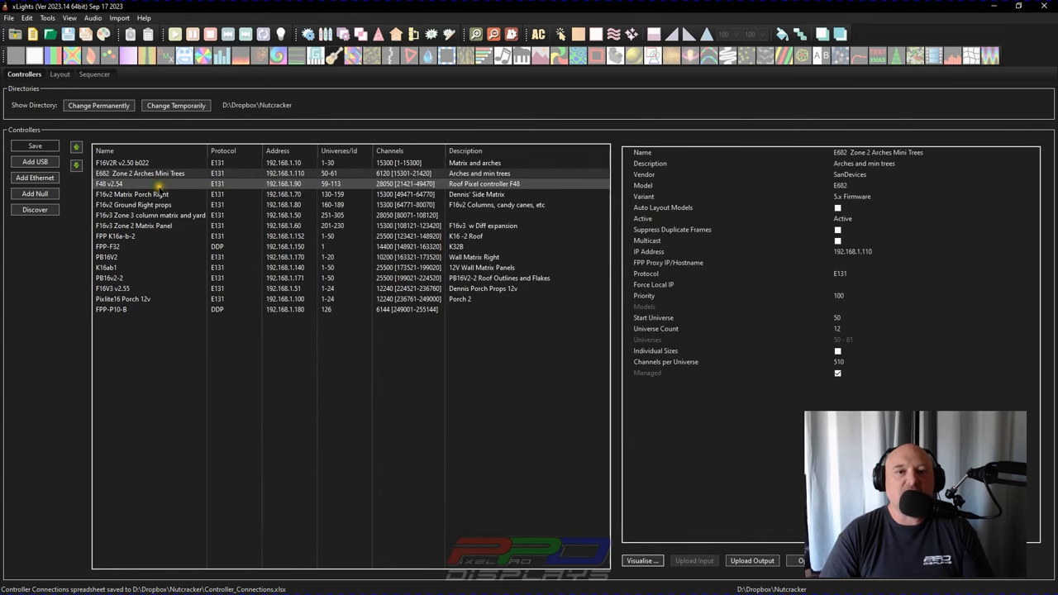
pyautogui.click(120, 183)
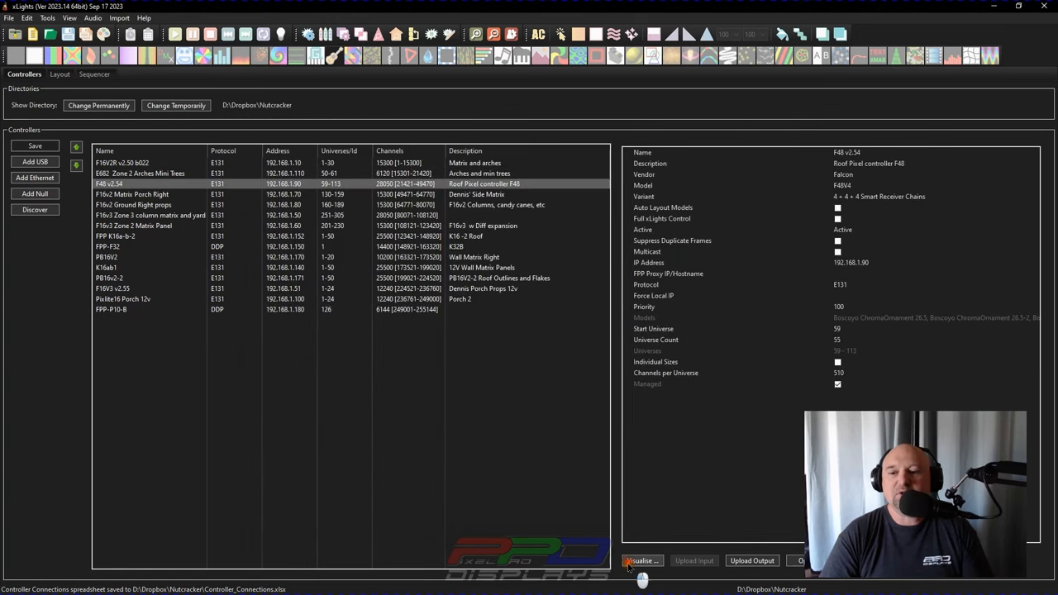
pyautogui.click(642, 560)
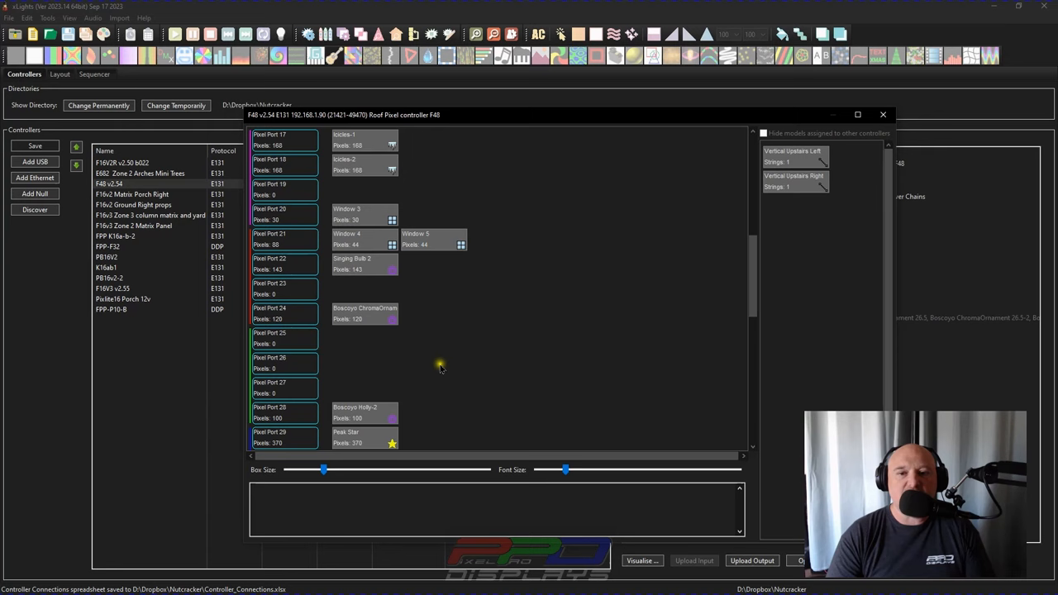
pyautogui.scroll(3)
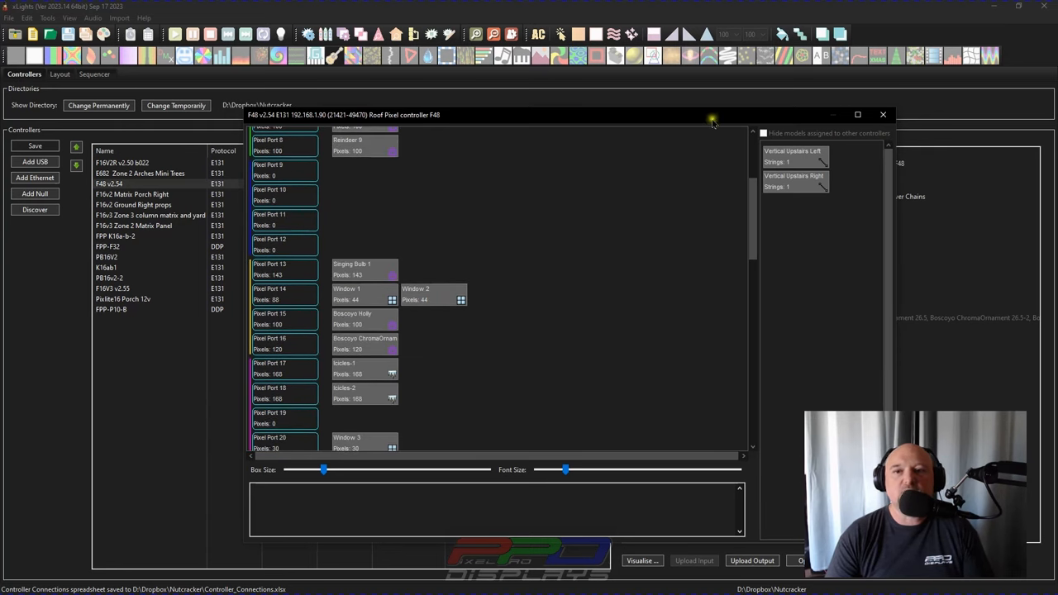
pyautogui.click(882, 114)
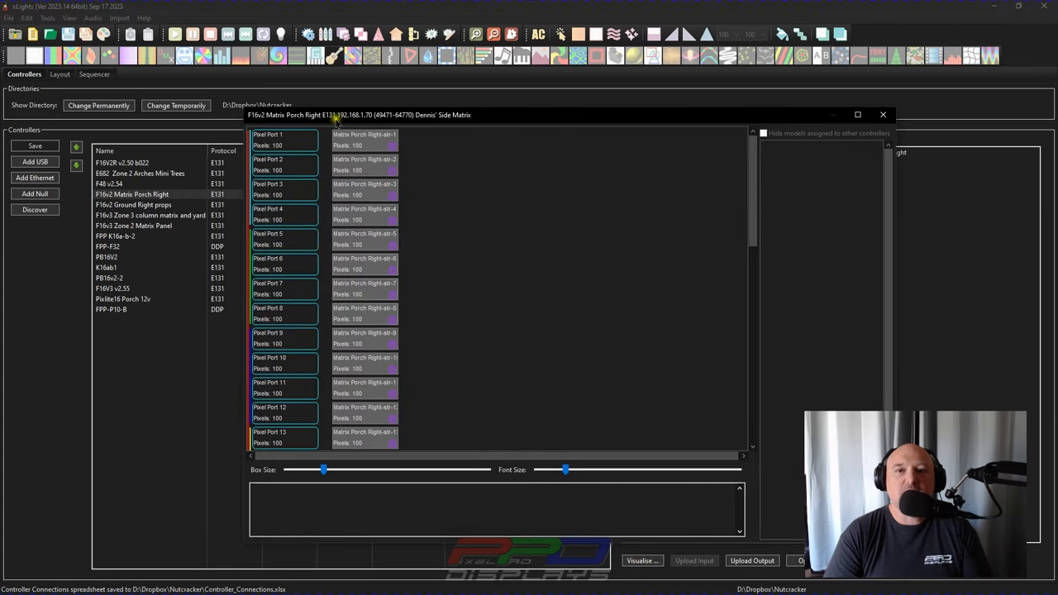
pyautogui.moveTo(485, 114)
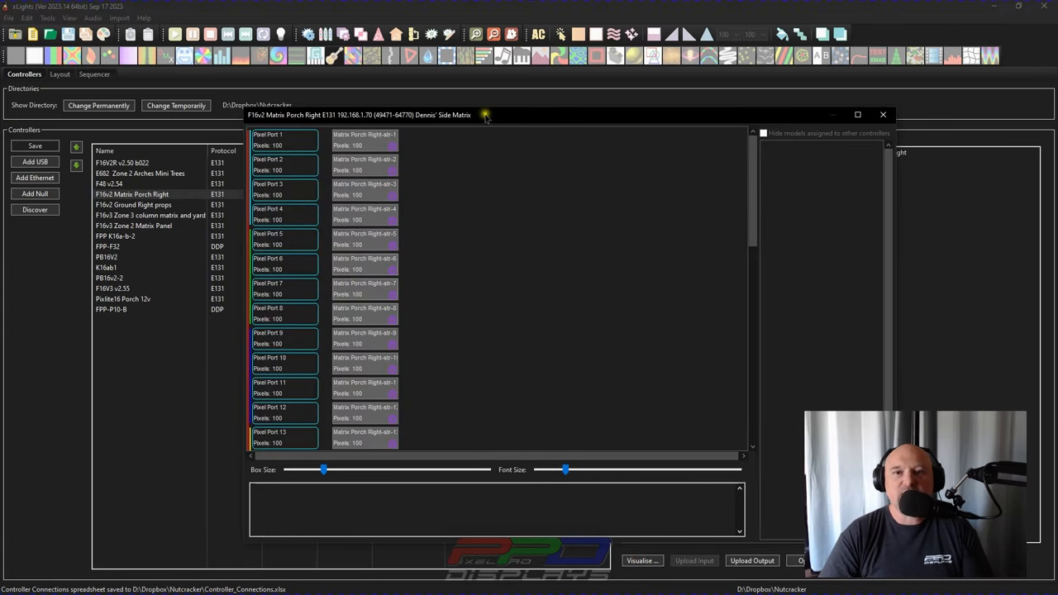
pyautogui.scroll(-3)
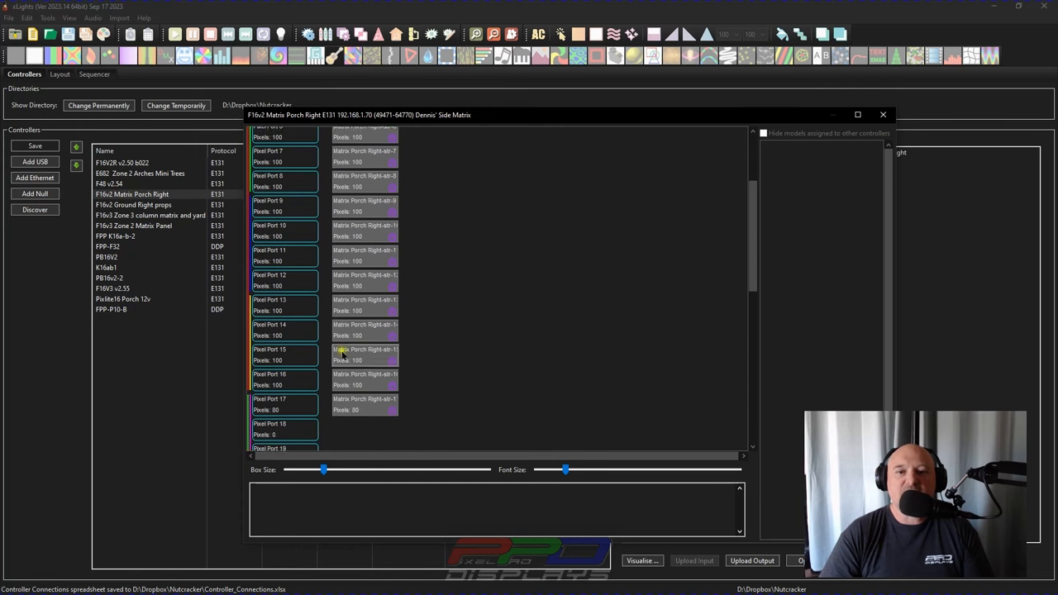
pyautogui.scroll(-3)
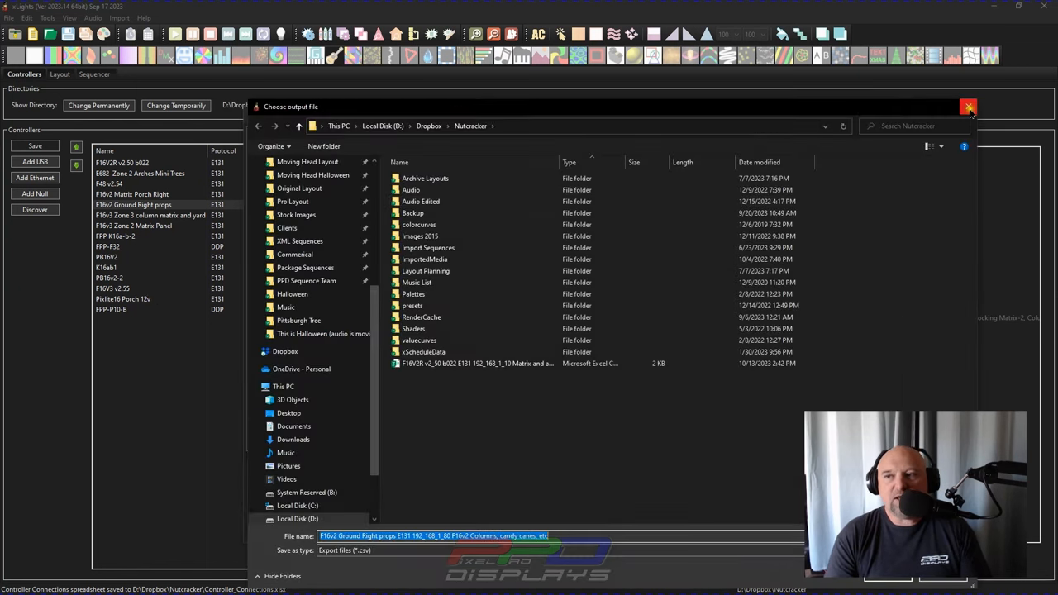
# Cancel the Ground Right props export, close its wiring view, and show the tools list
pyautogui.click(968, 108)
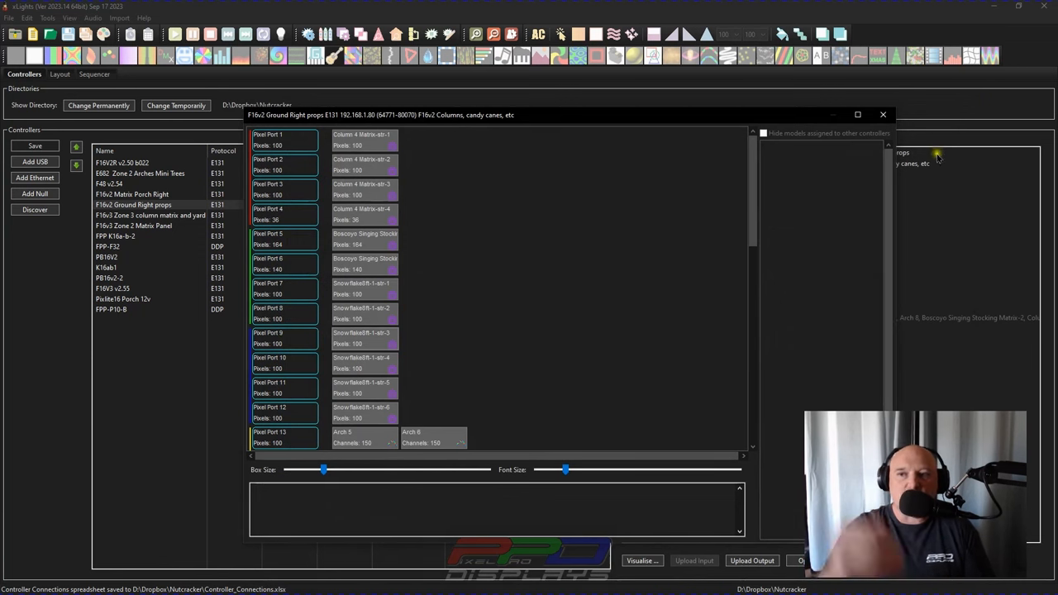
pyautogui.click(882, 114)
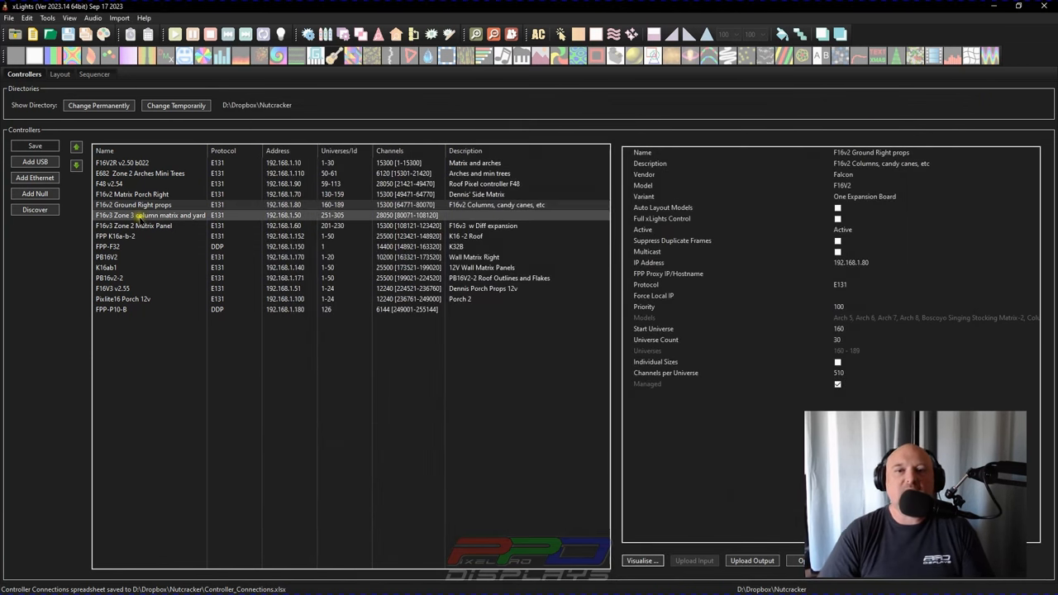
pyautogui.click(150, 215)
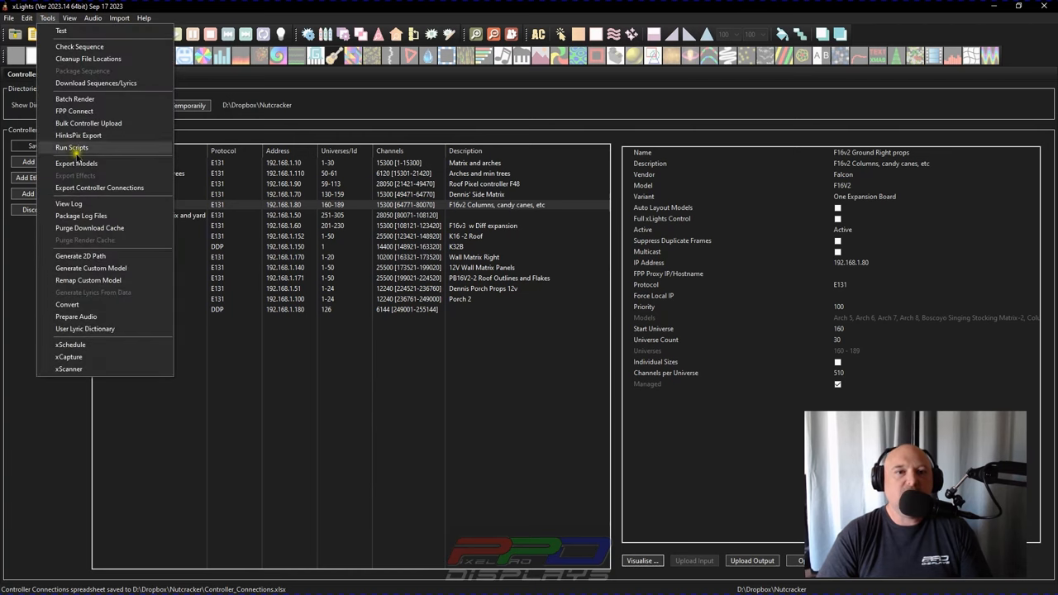
pyautogui.moveTo(77, 162)
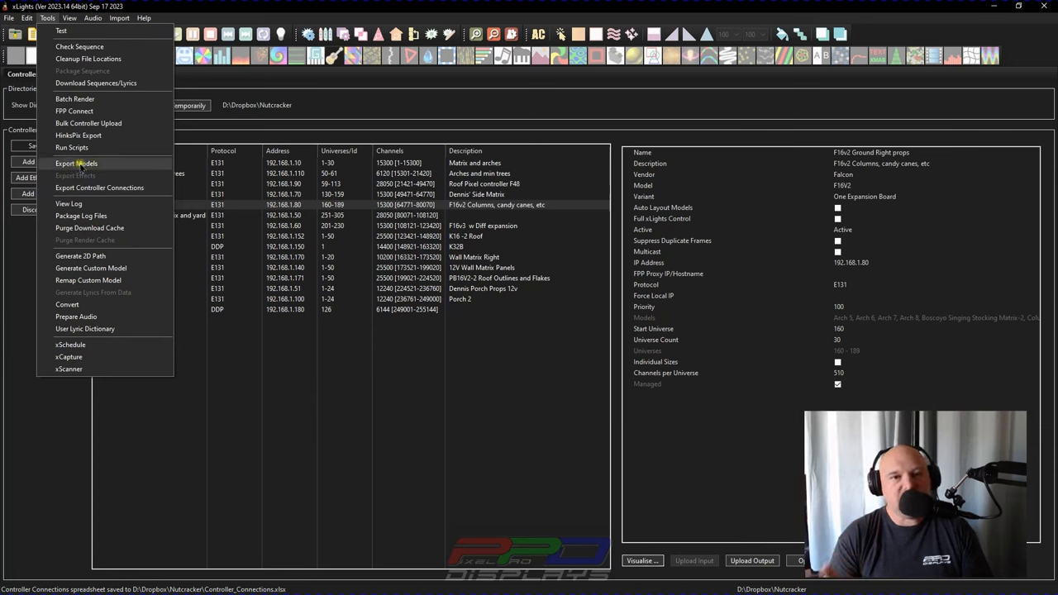
pyautogui.moveTo(99, 188)
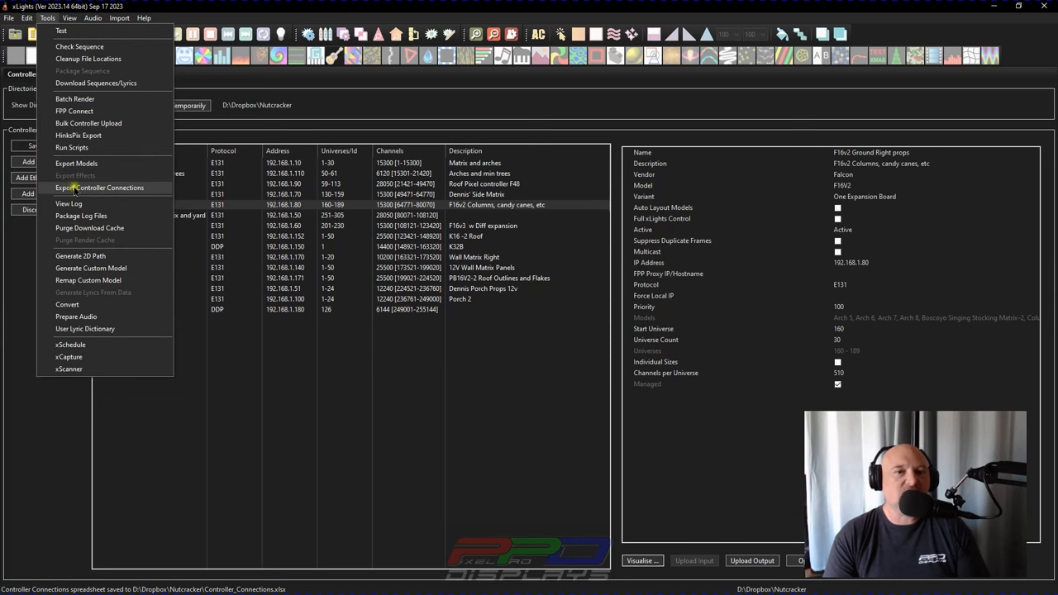
# Export all controller connections as Controller_Connections with Port Current and Model Description fields
pyautogui.click(100, 188)
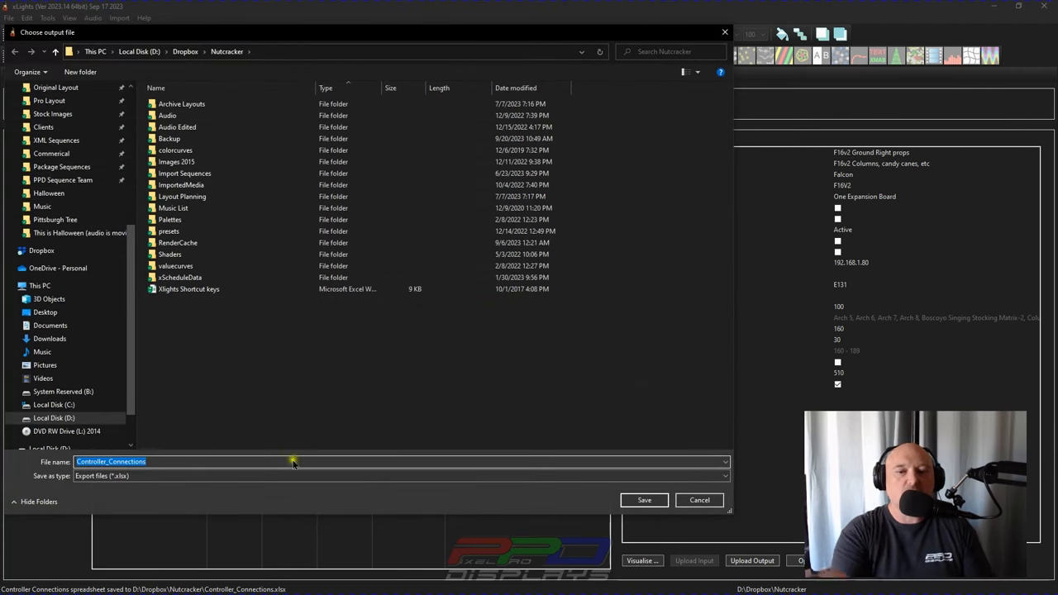
pyautogui.click(644, 500)
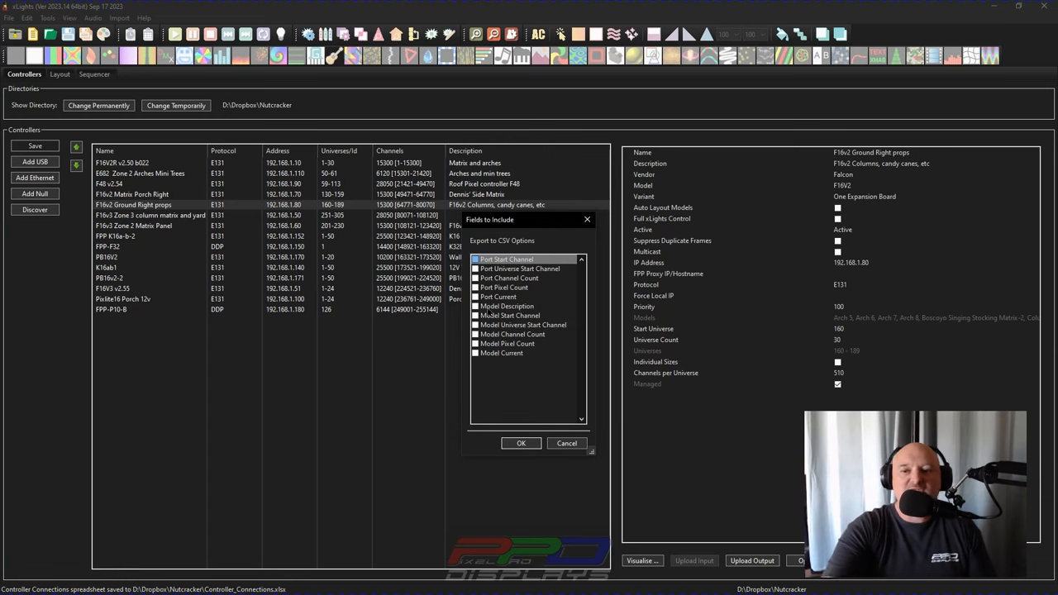
pyautogui.click(475, 296)
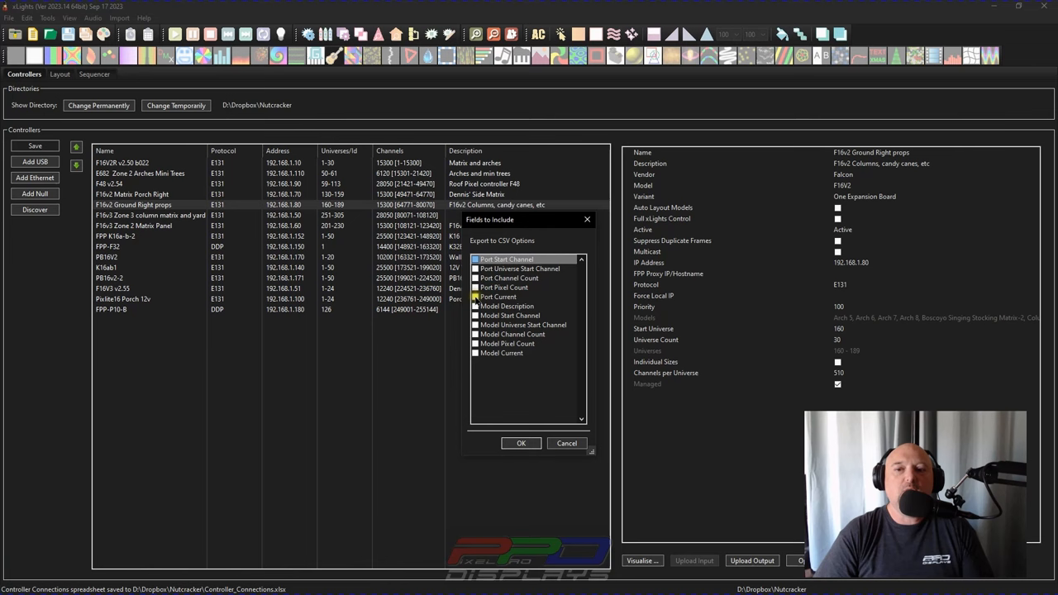
pyautogui.click(475, 305)
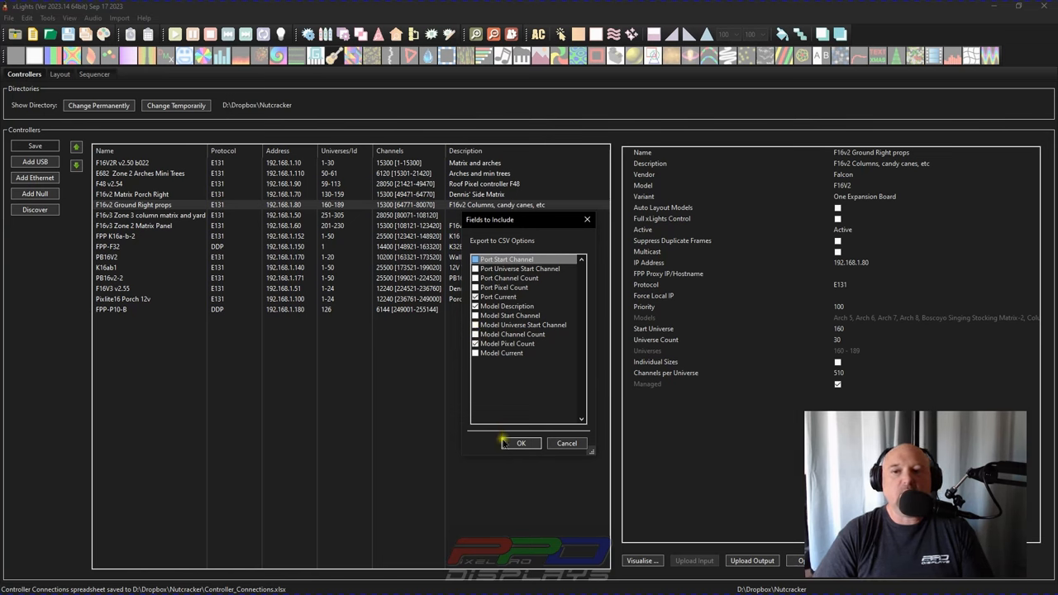
pyautogui.click(521, 443)
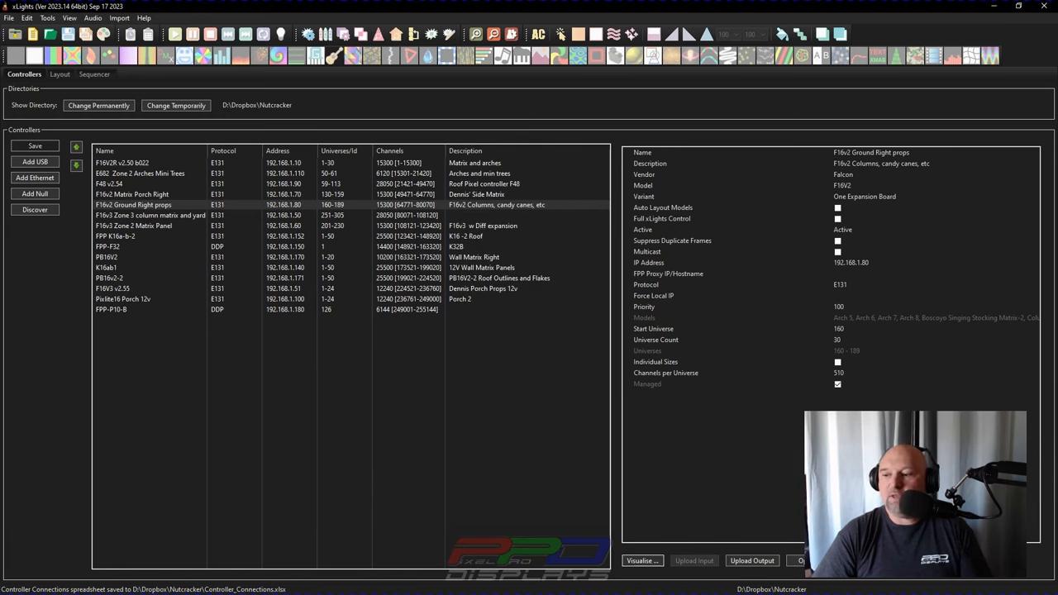
pyautogui.moveTo(860, 108)
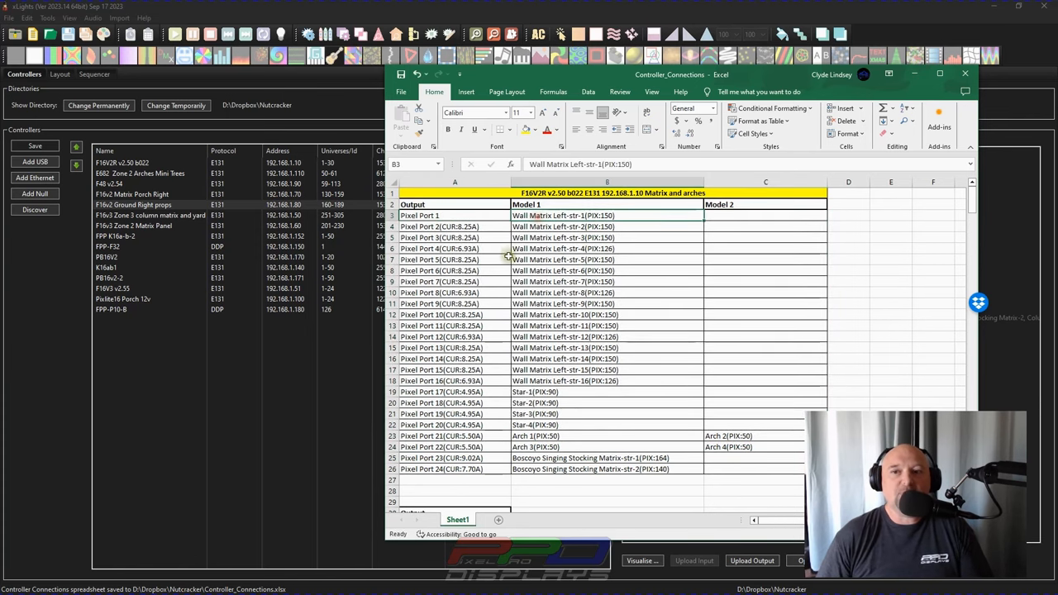
# Inspect Pixel Port 17 and its Star-1 model in cells A19 and B19
pyautogui.click(429, 391)
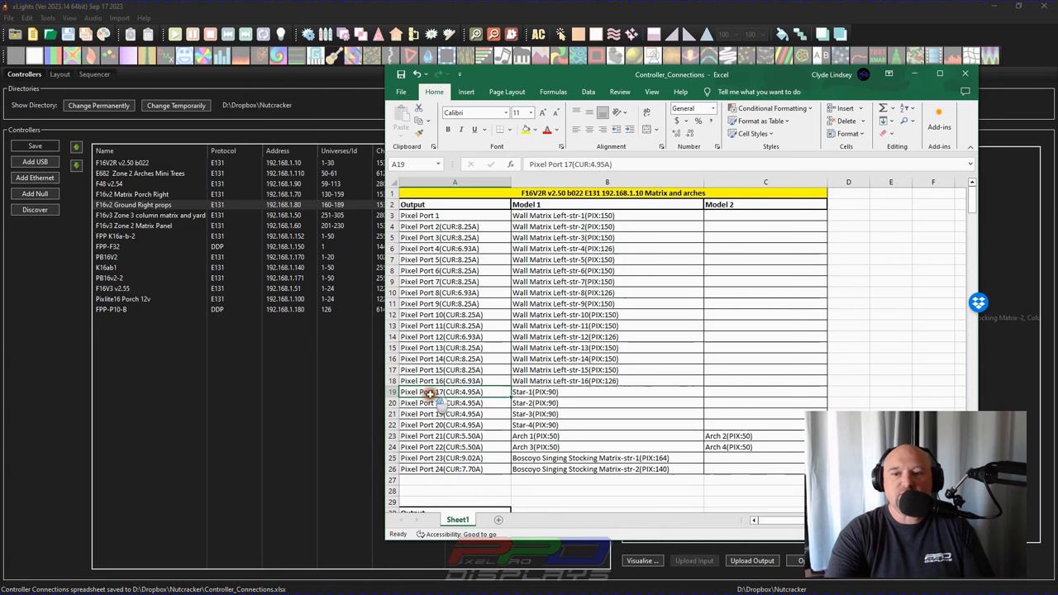
pyautogui.click(535, 392)
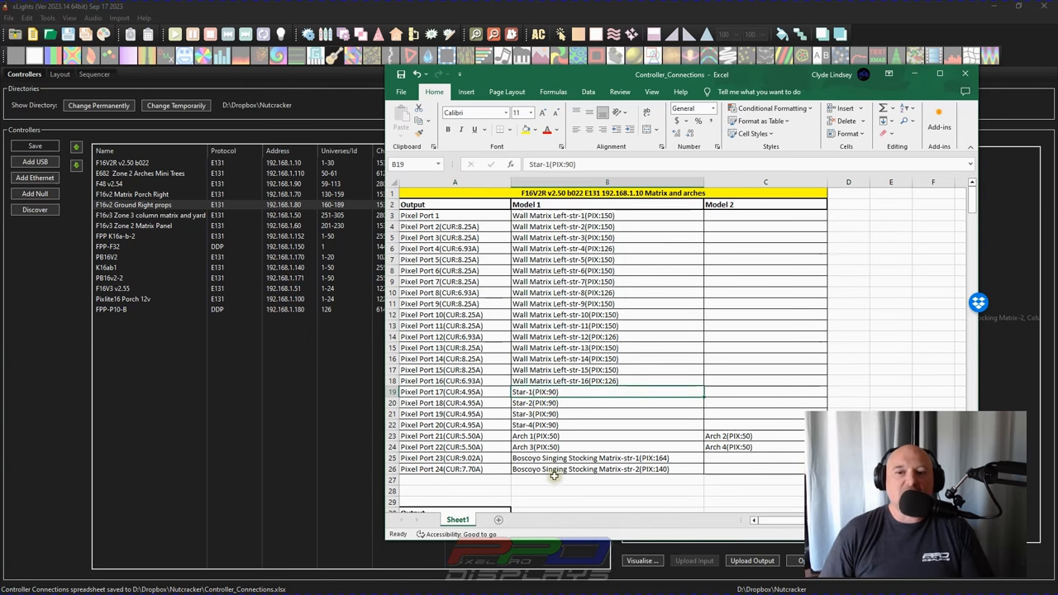
pyautogui.scroll(-3)
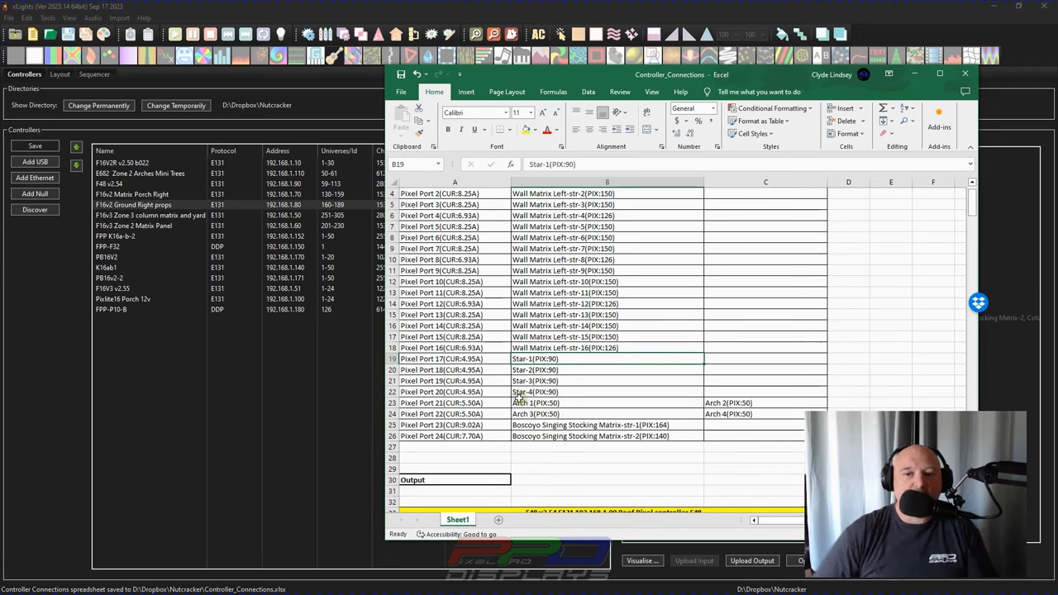
pyautogui.scroll(-3)
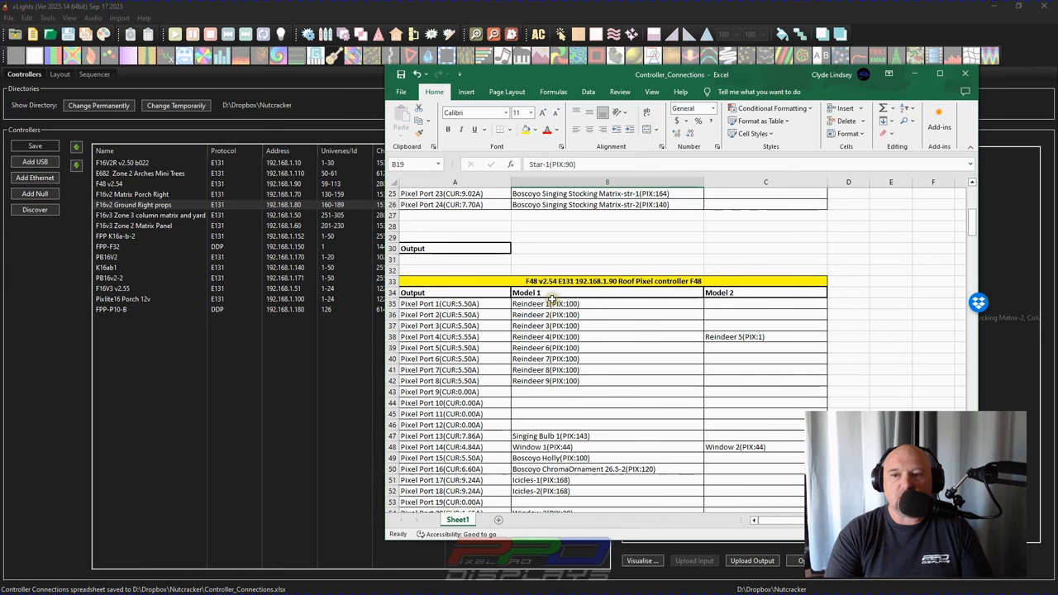
pyautogui.click(612, 281)
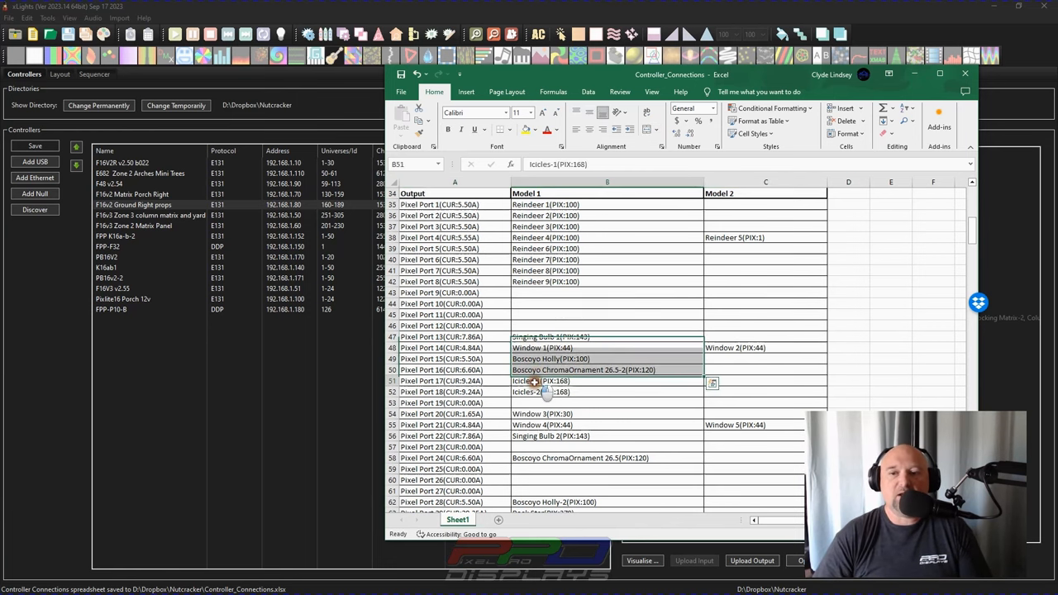
pyautogui.scroll(-3)
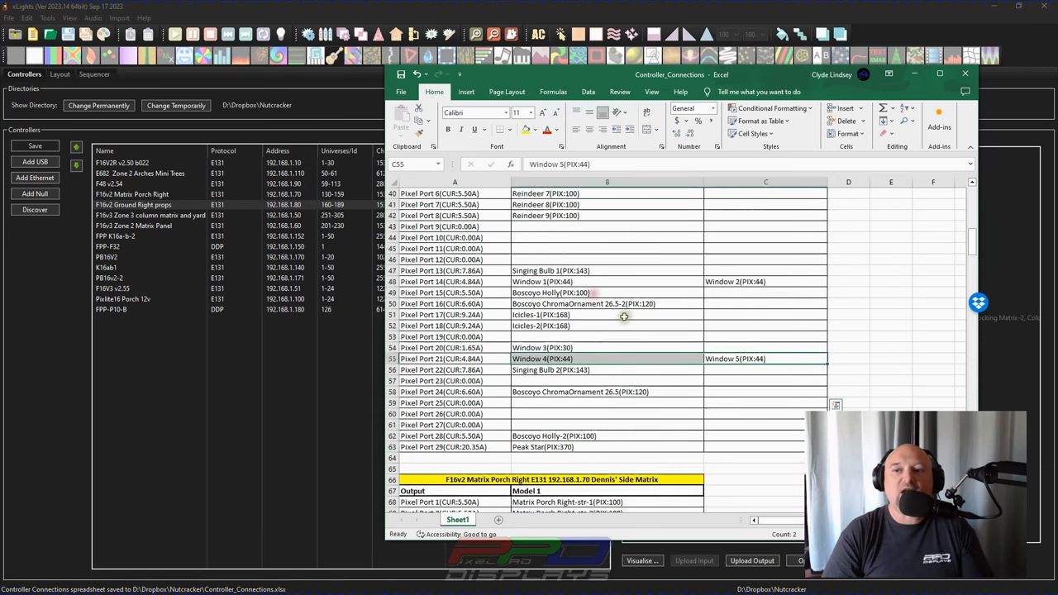
pyautogui.scroll(3)
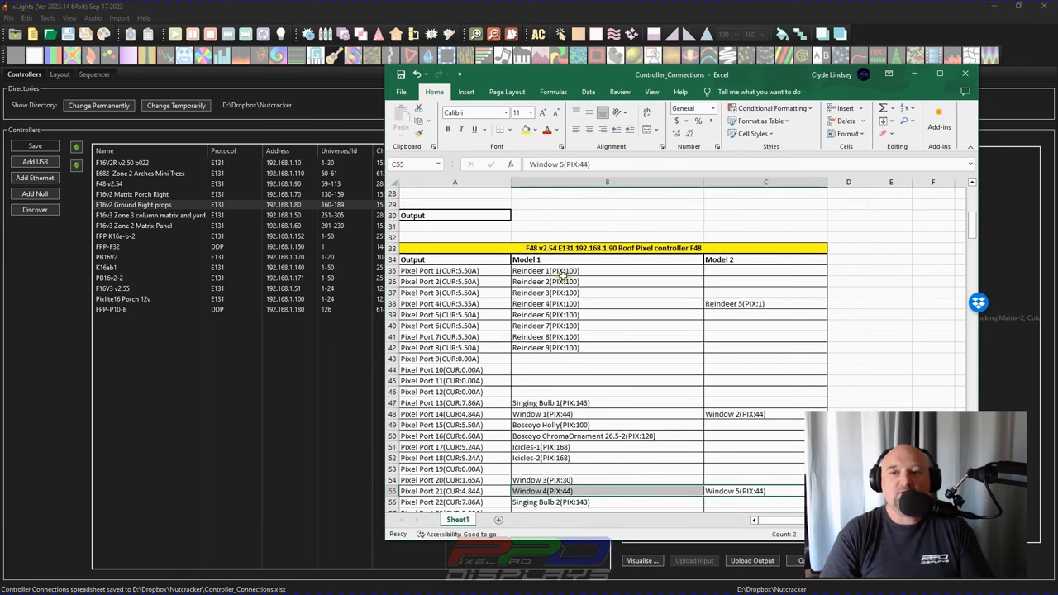
pyautogui.click(764, 259)
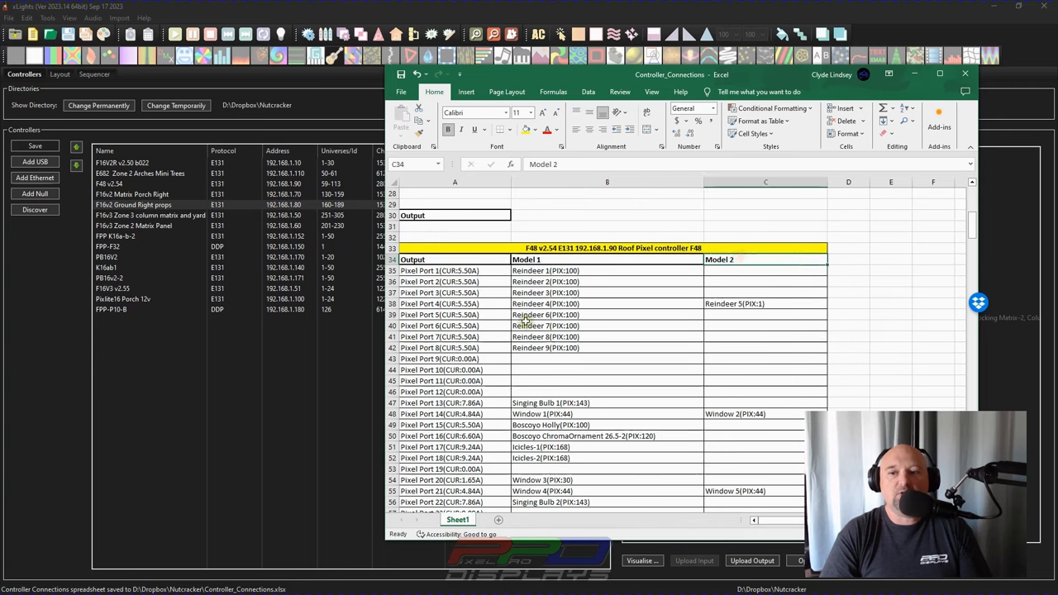
pyautogui.click(764, 303)
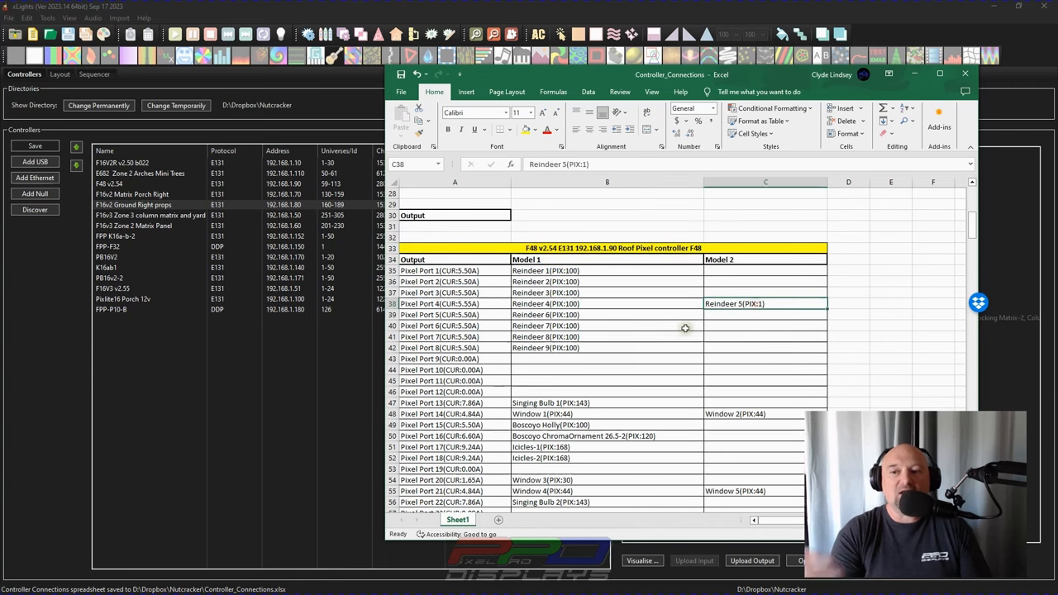
pyautogui.moveTo(712, 313)
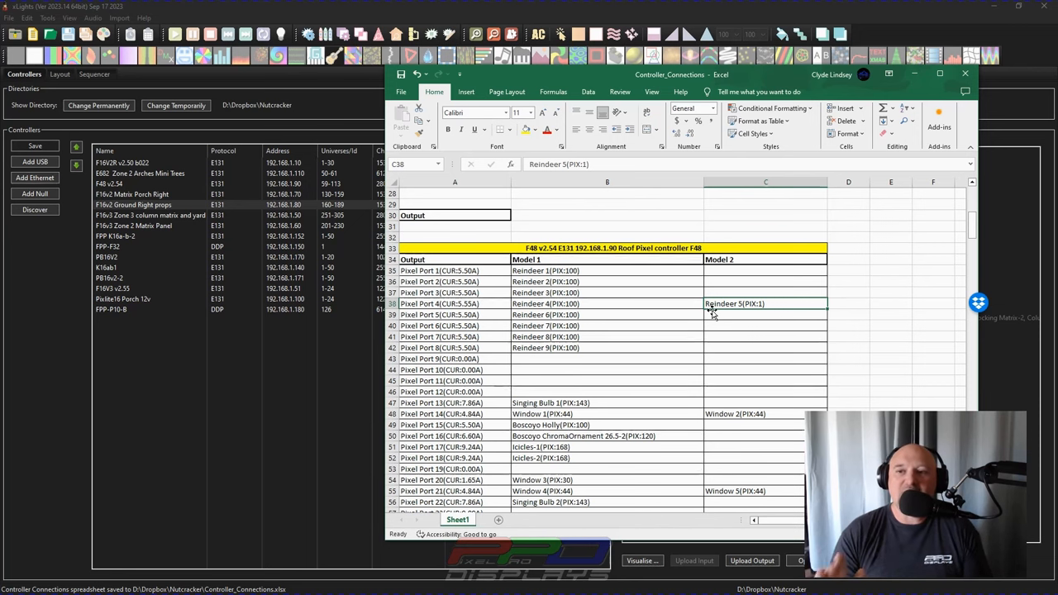
pyautogui.scroll(3)
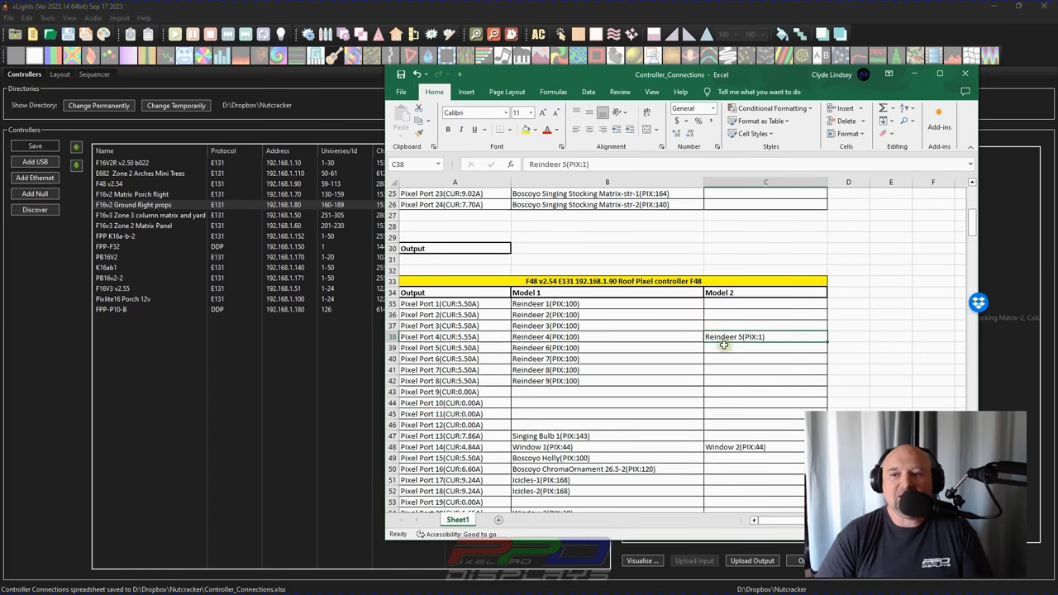
pyautogui.scroll(-3)
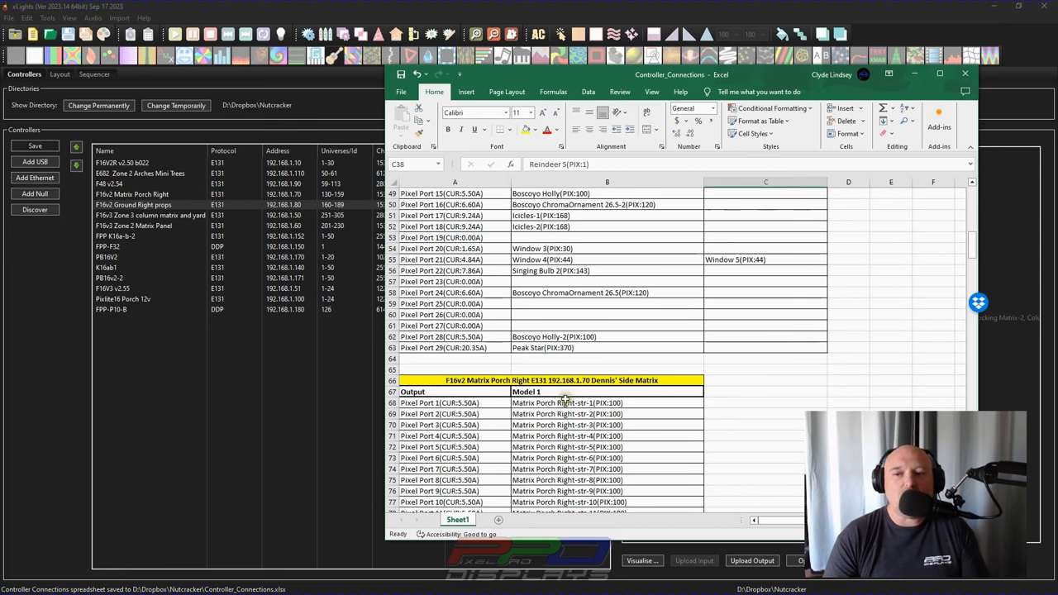
pyautogui.scroll(-3)
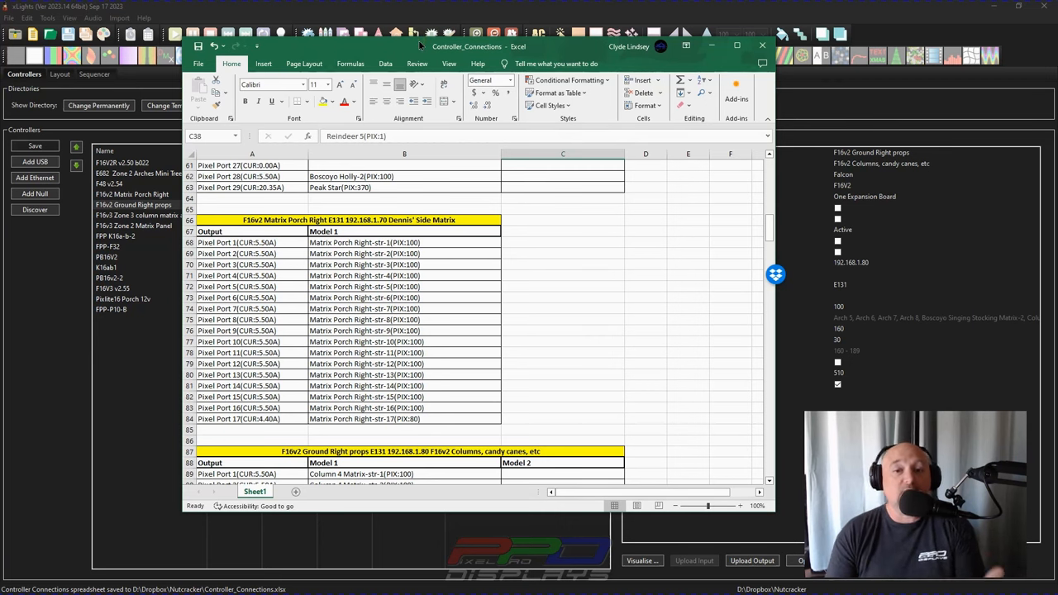
pyautogui.moveTo(232, 230)
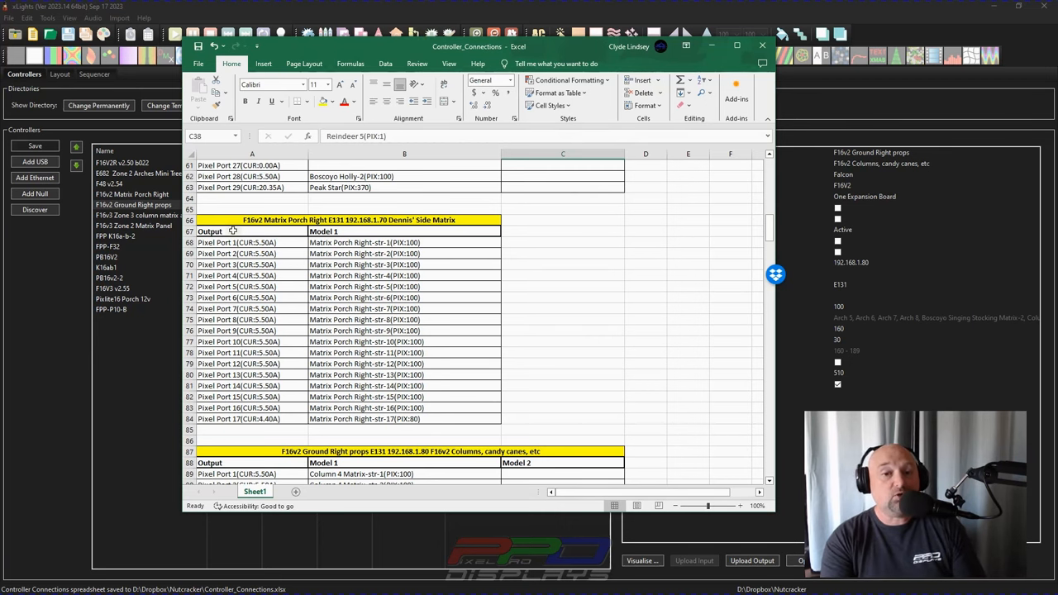